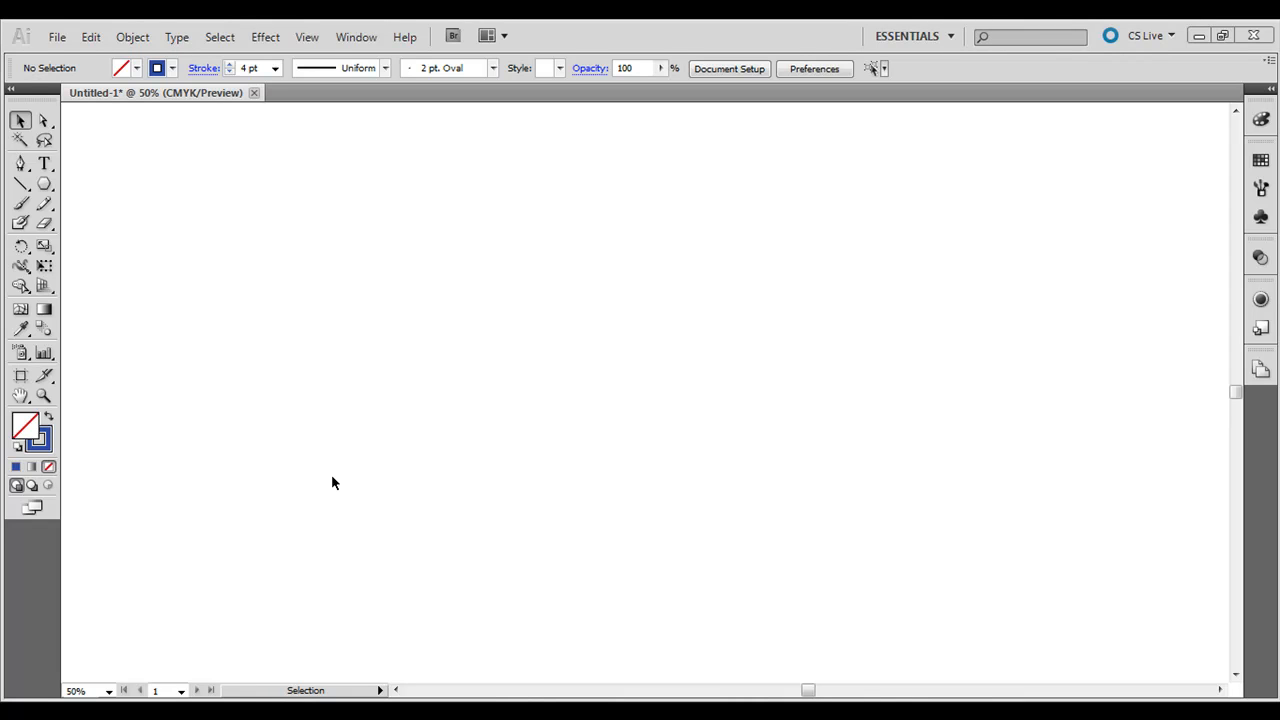
pyautogui.moveTo(355, 483)
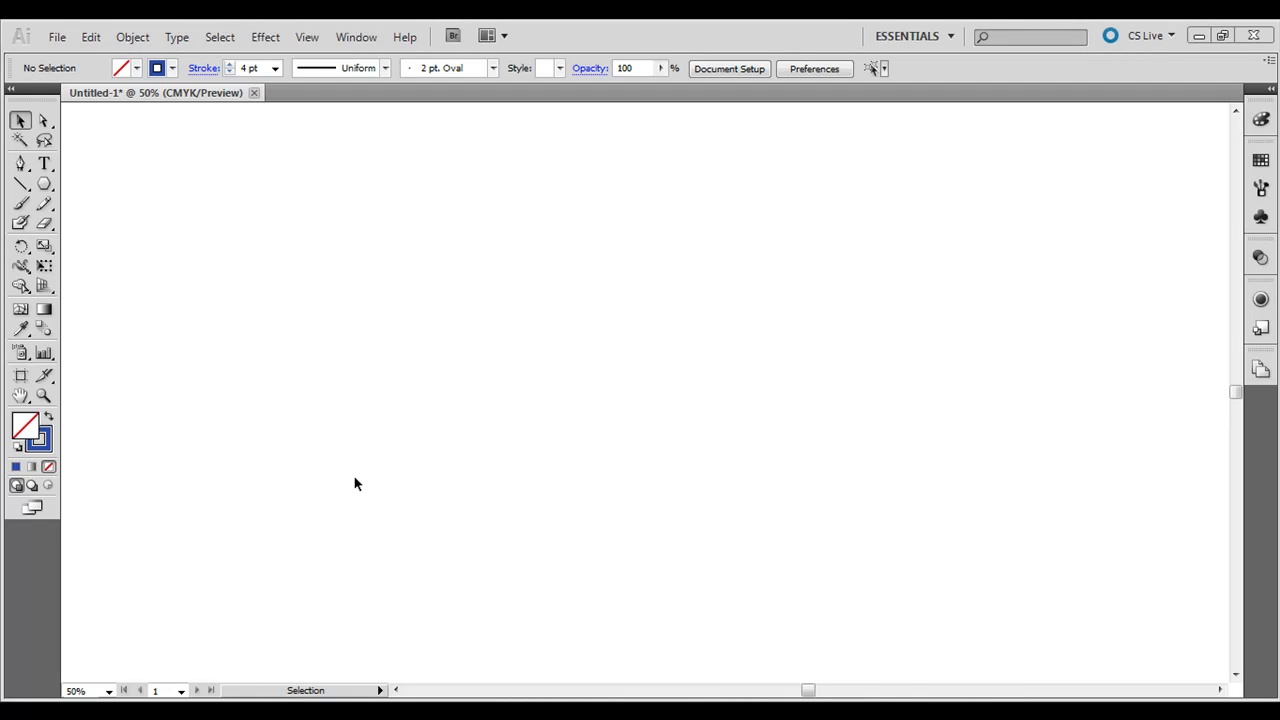
pyautogui.moveTo(304, 435)
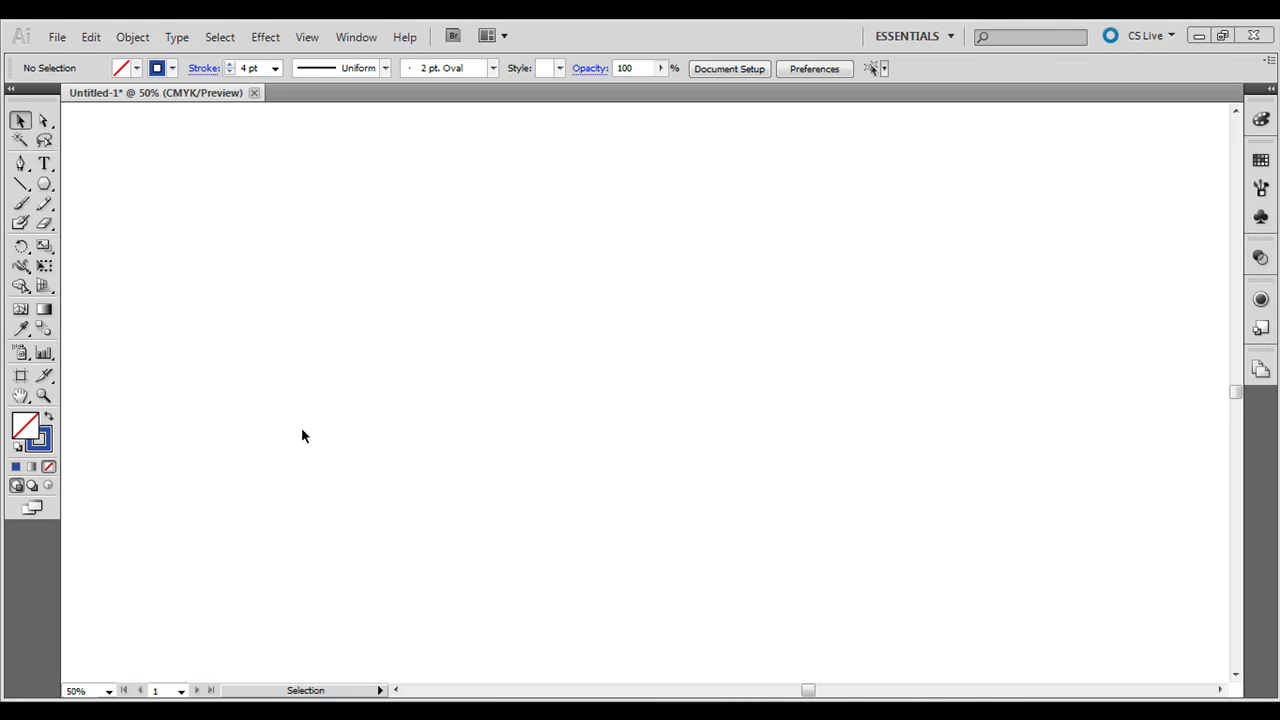
pyautogui.moveTo(530, 369)
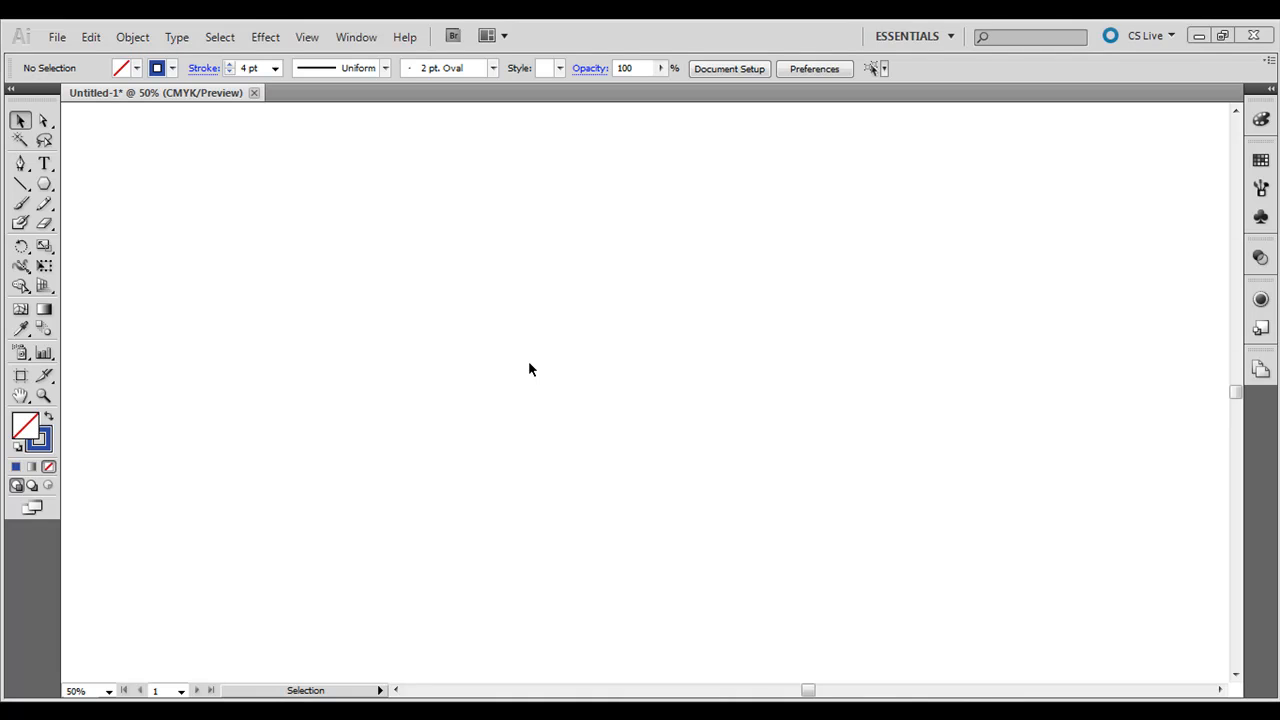
# Draw a 3-sided polygon triangle with the Polygon Tool, redrawing it larger near the centre
pyautogui.click(43, 184)
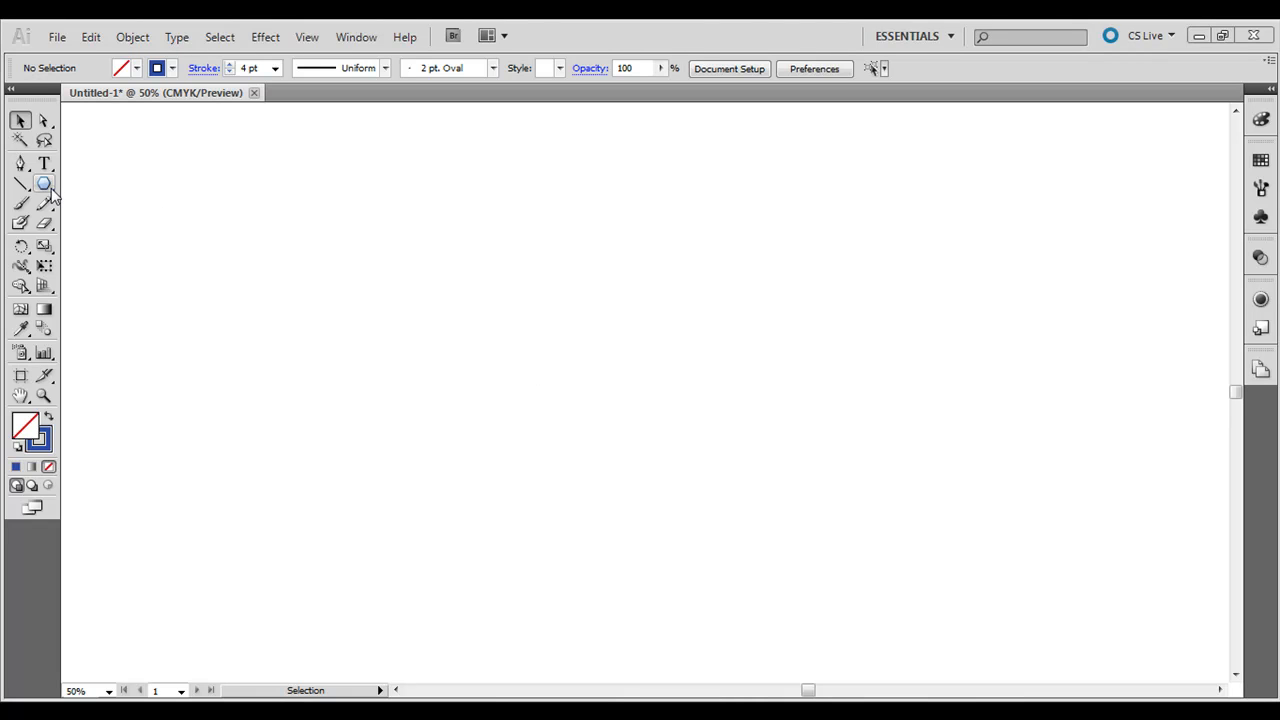
pyautogui.click(43, 183)
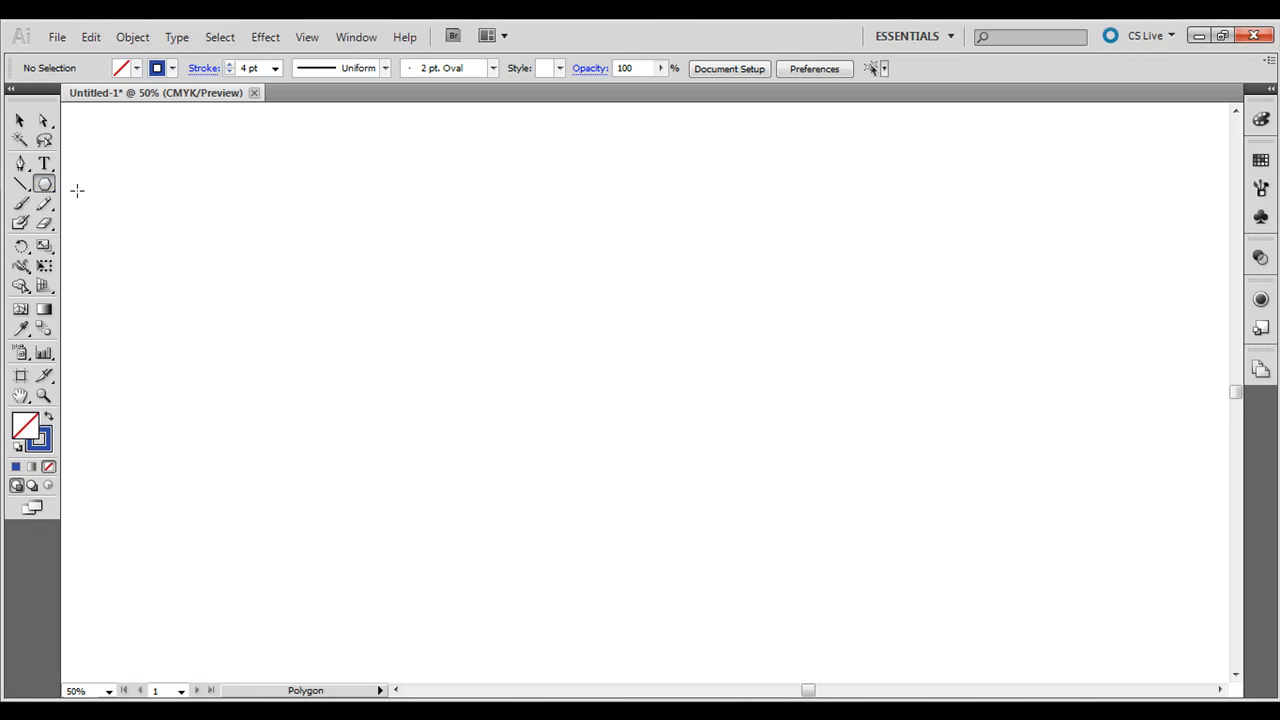
pyautogui.moveTo(226, 247)
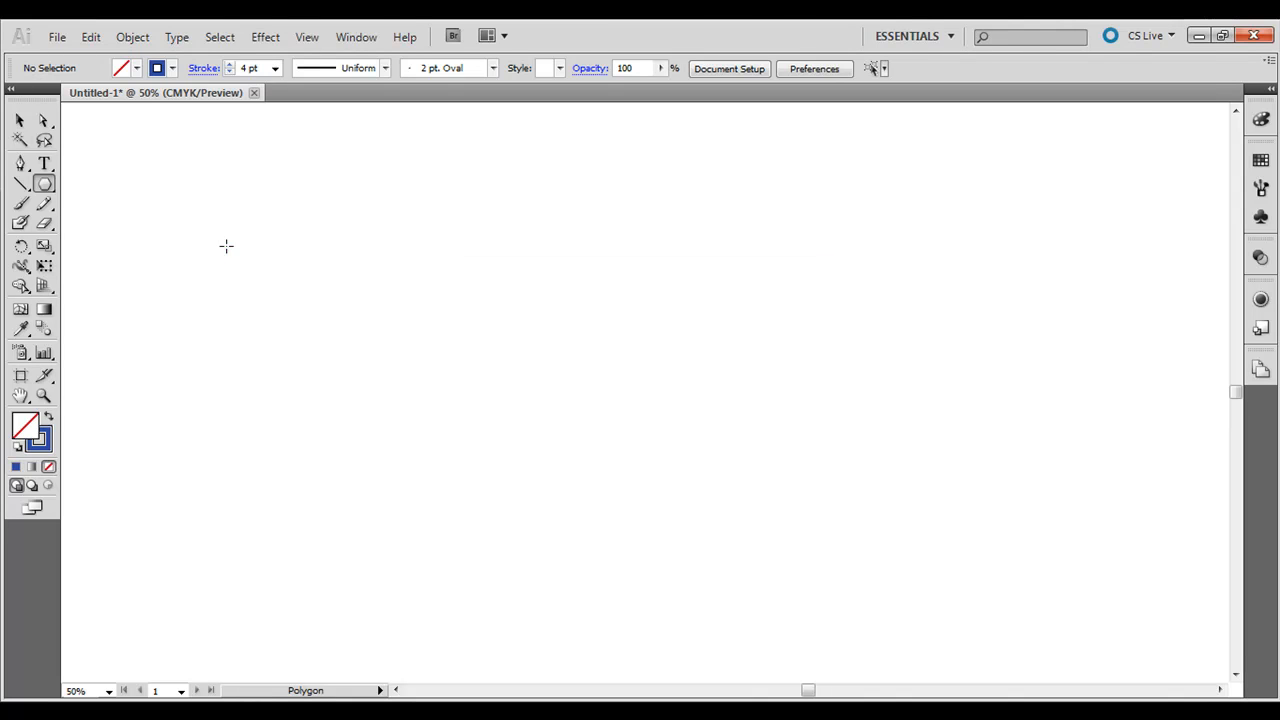
pyautogui.moveTo(226, 246); pyautogui.dragTo(284, 281)
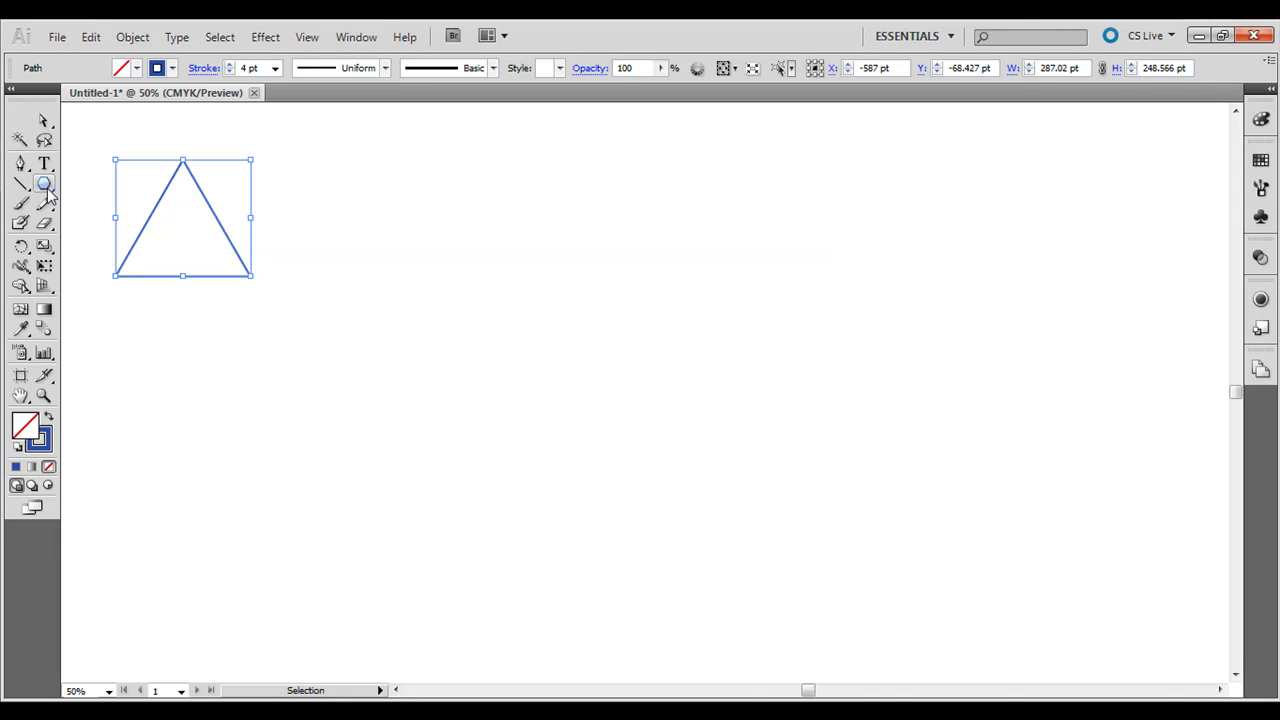
pyautogui.click(44, 183)
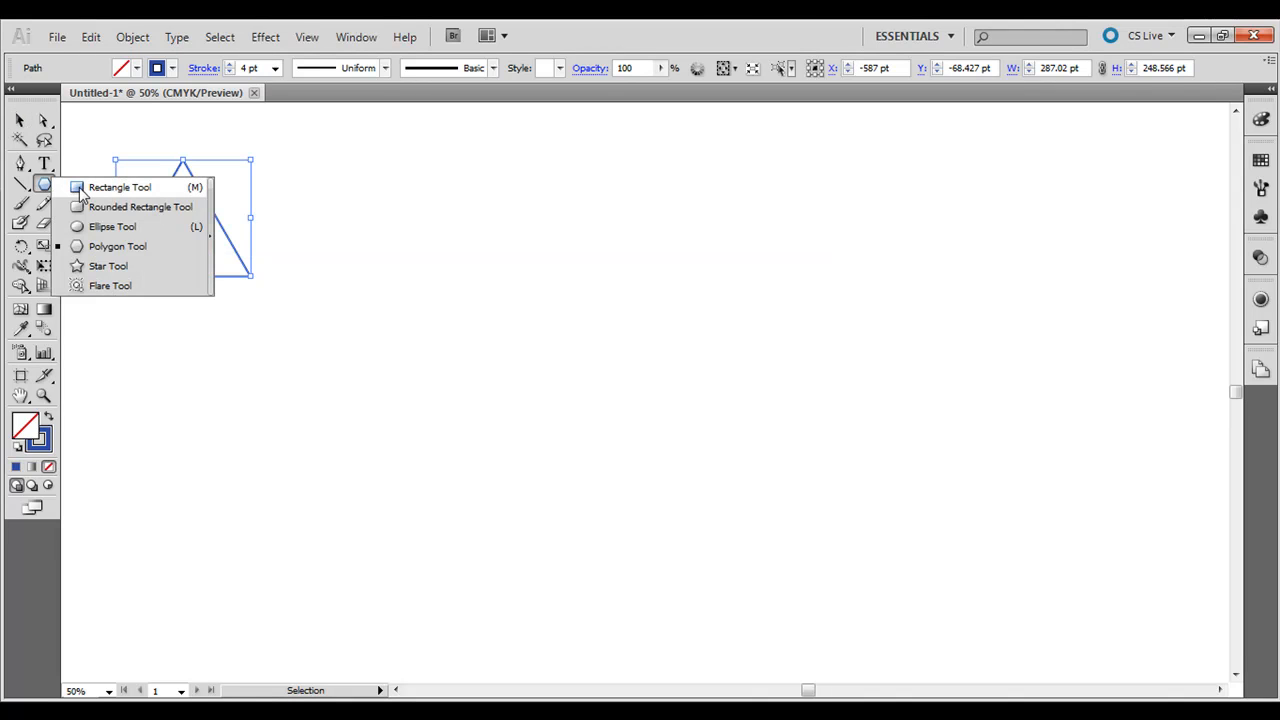
pyautogui.moveTo(105, 246)
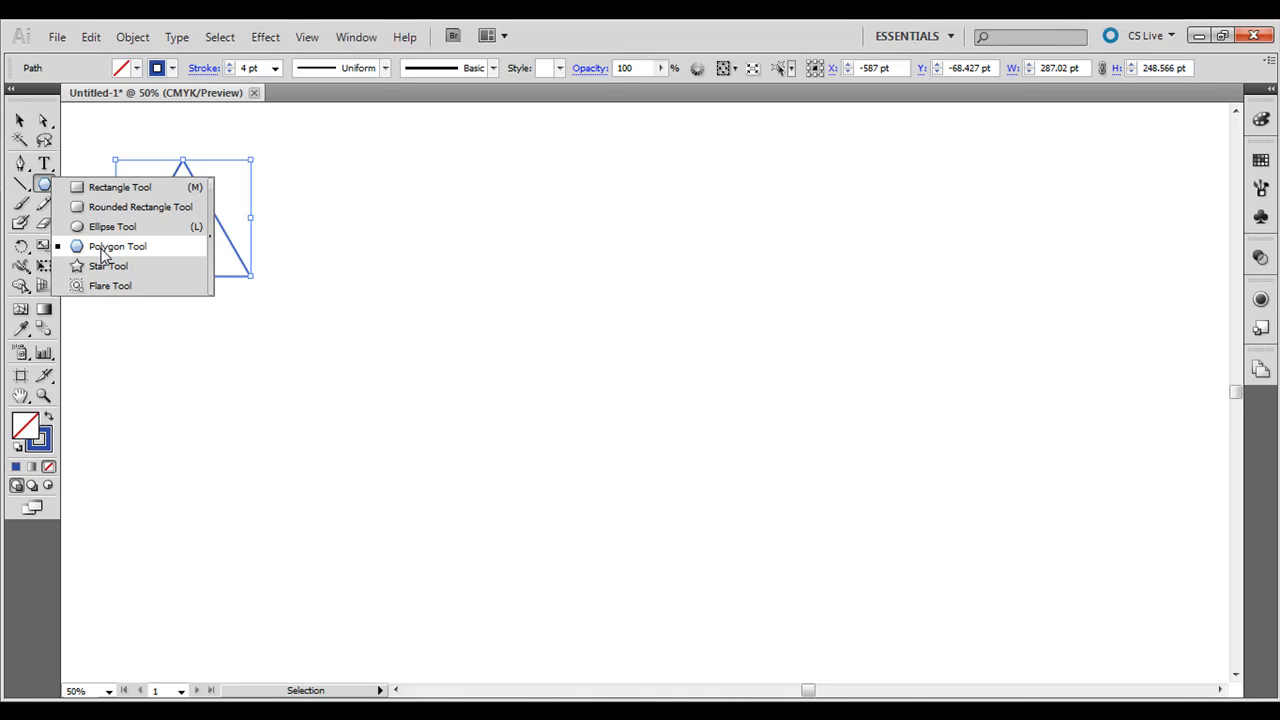
pyautogui.click(117, 246)
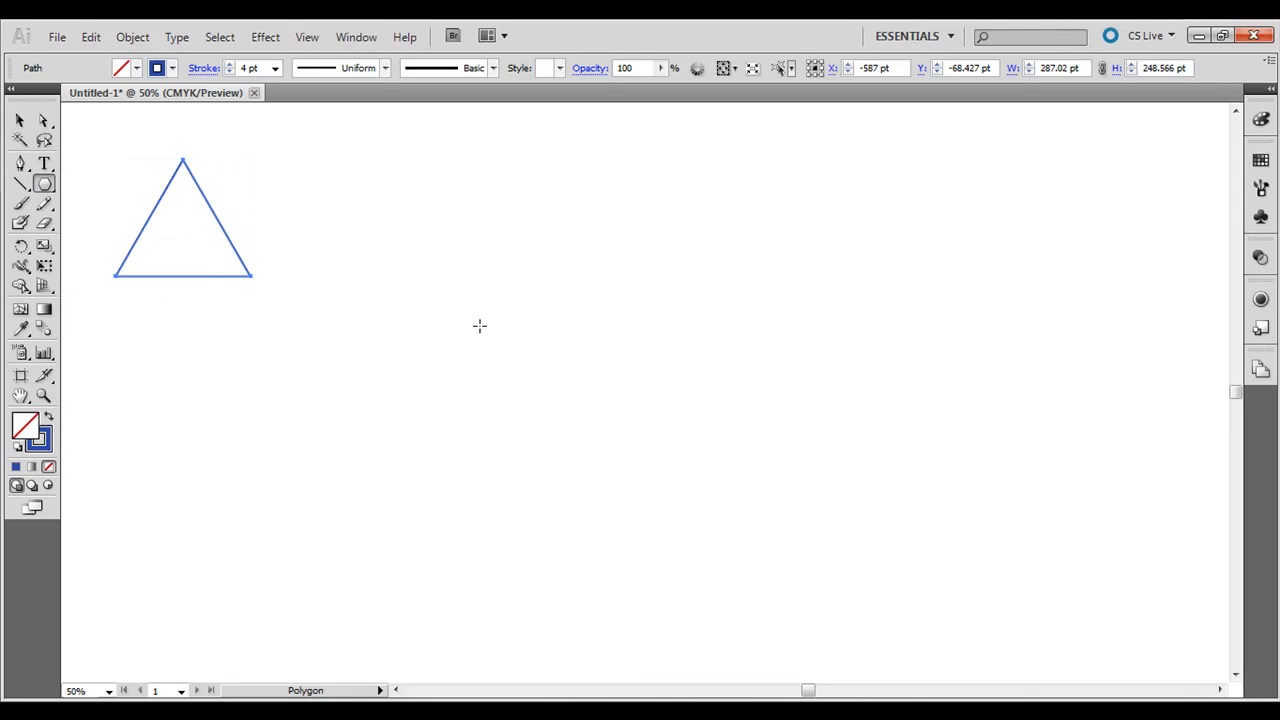
pyautogui.moveTo(427, 268); pyautogui.dragTo(533, 383)
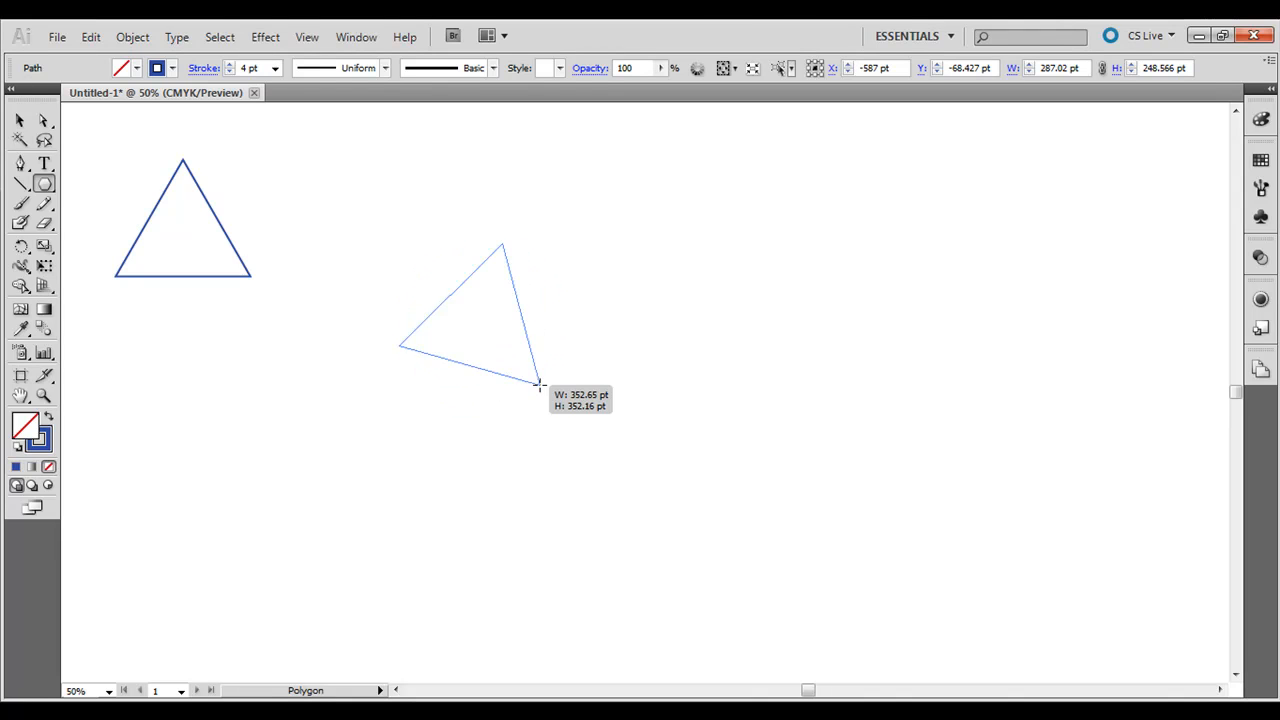
pyautogui.click(20, 120)
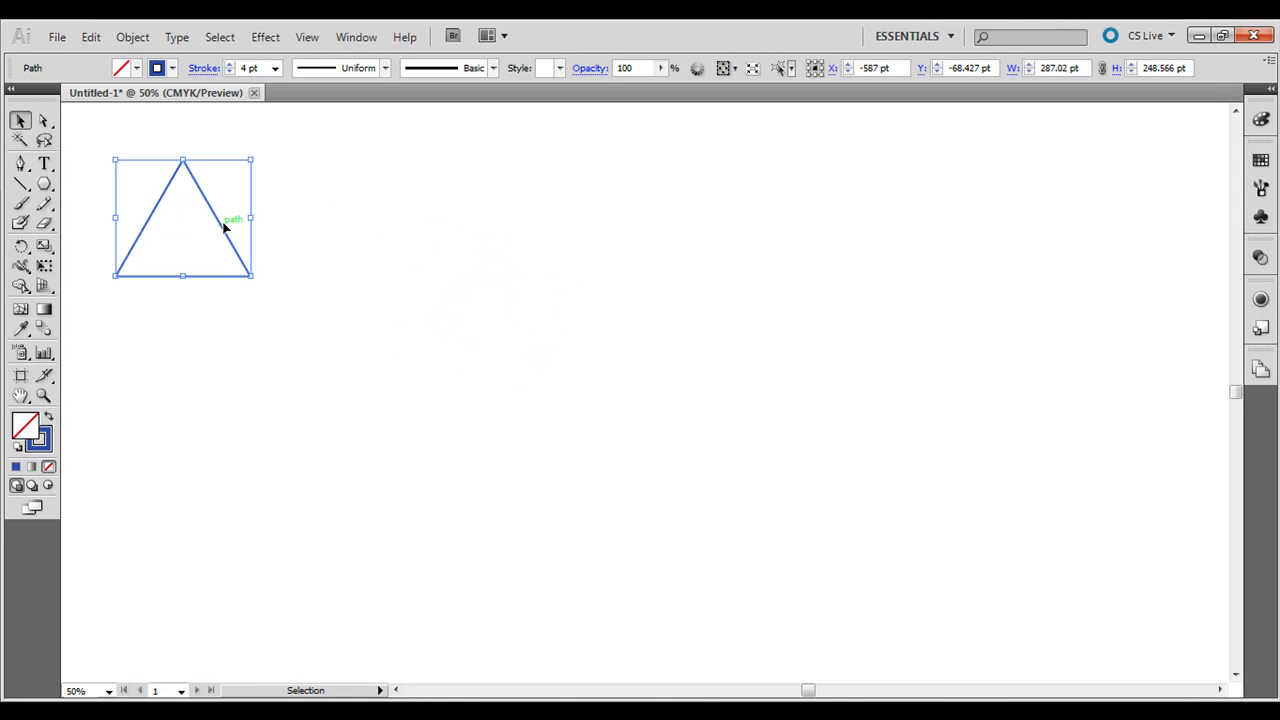
# Drag the triangle slightly down and to the right, then open the Object menu
pyautogui.moveTo(183, 217); pyautogui.dragTo(280, 277)
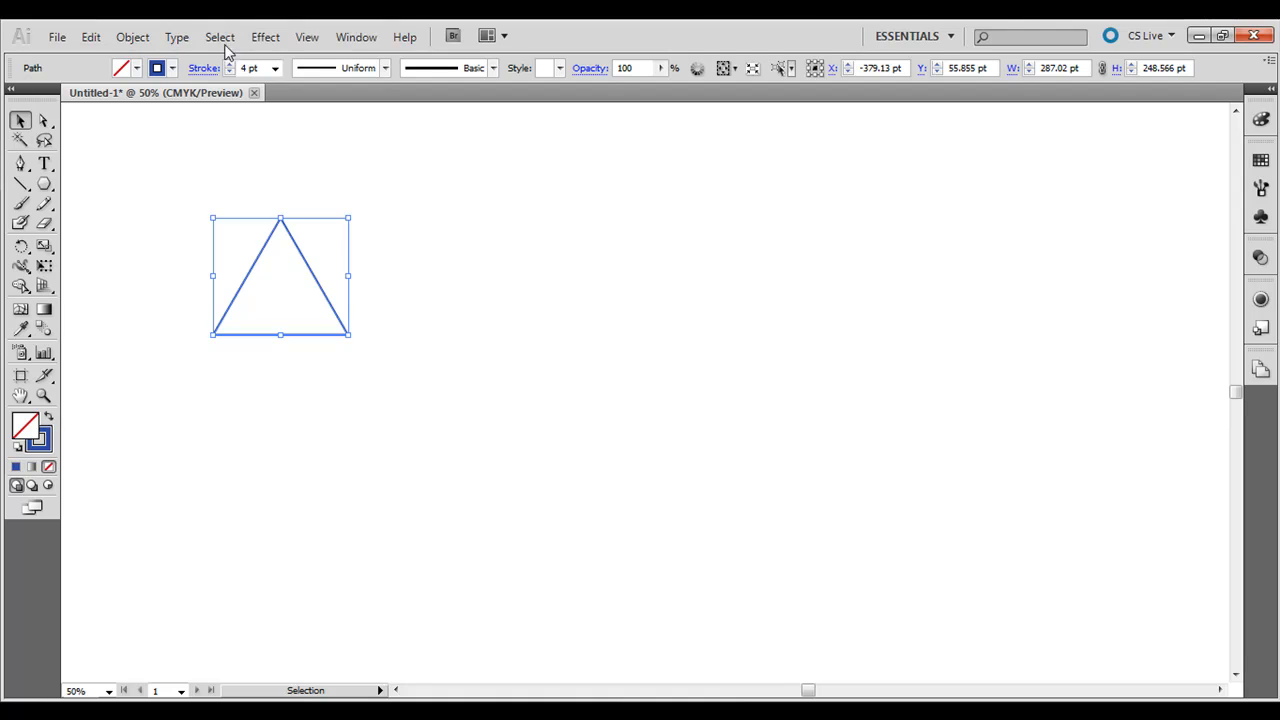
pyautogui.moveTo(293, 256)
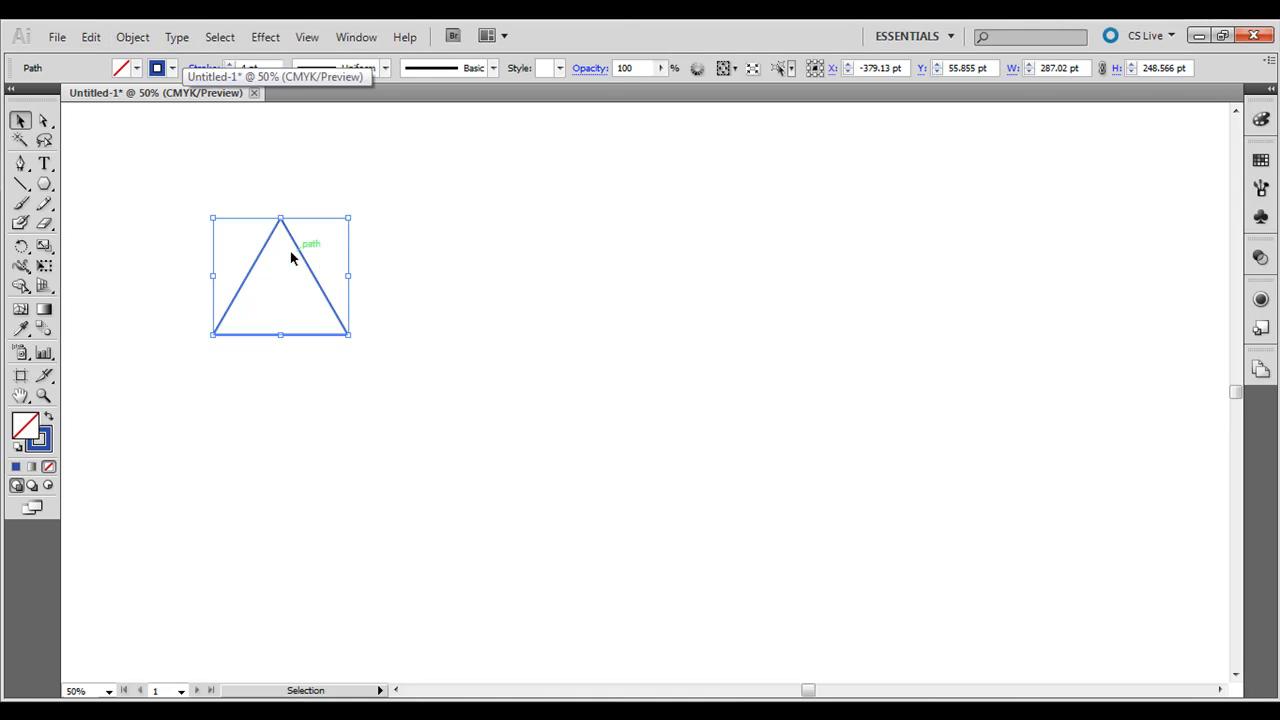
pyautogui.click(132, 37)
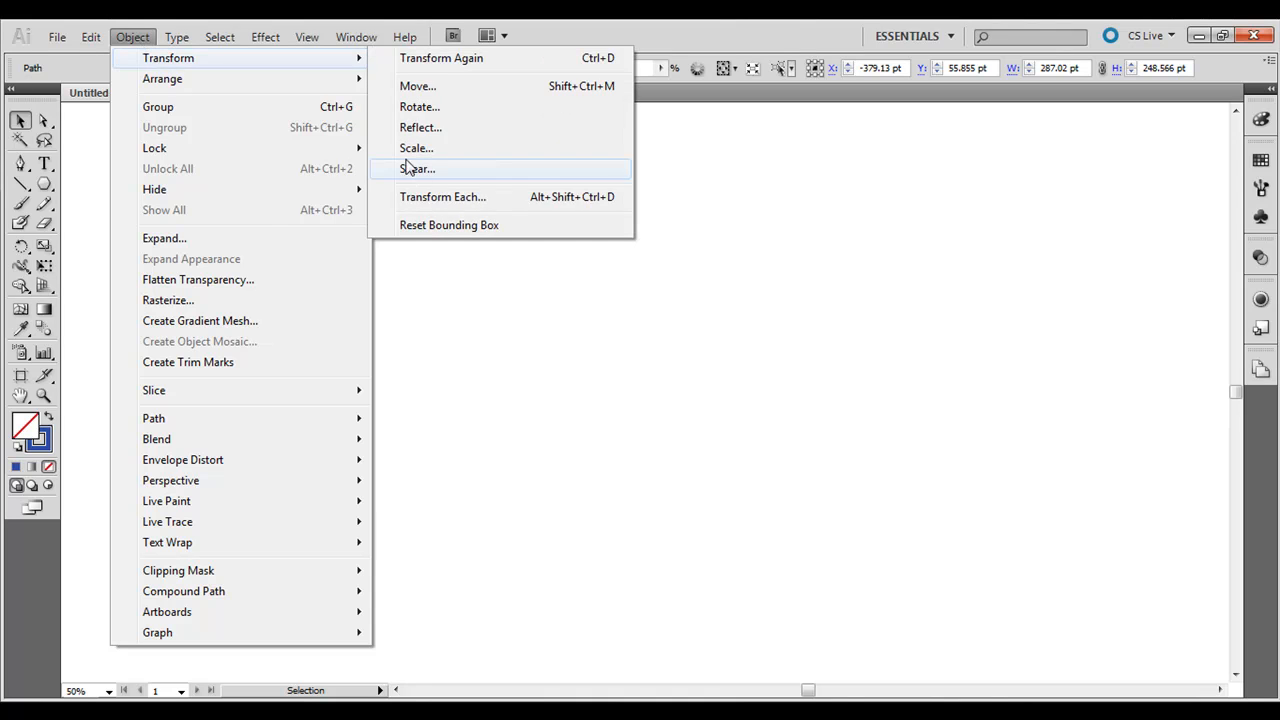
# Copy the triangle with Transform Each: move 46 pt and 37 pt, angle 342°
pyautogui.click(442, 196)
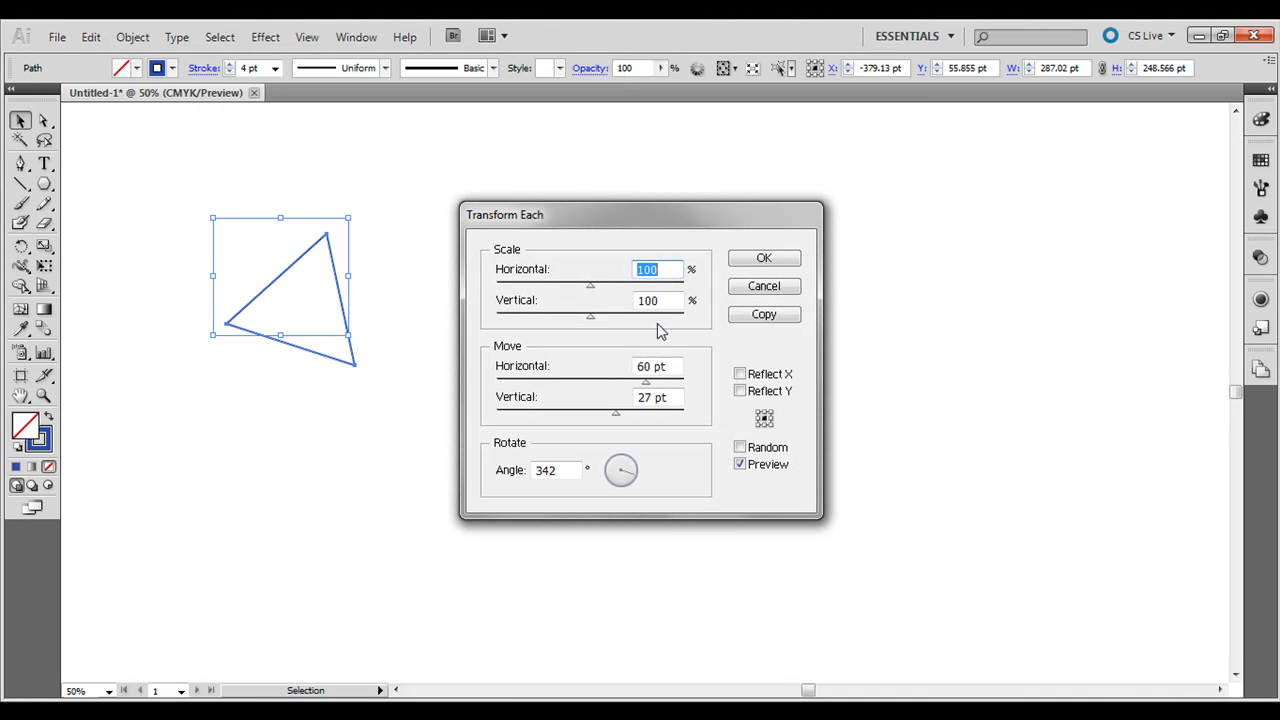
pyautogui.moveTo(730, 450)
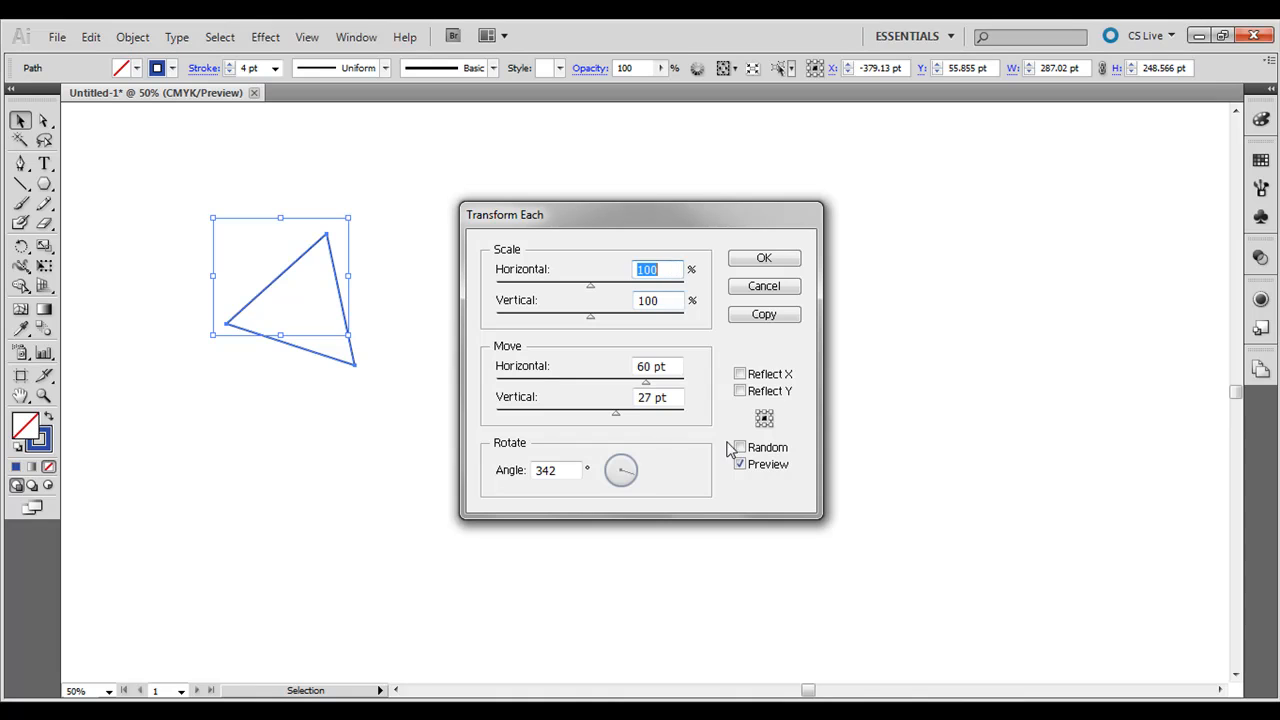
pyautogui.moveTo(646, 382); pyautogui.dragTo(622, 382)
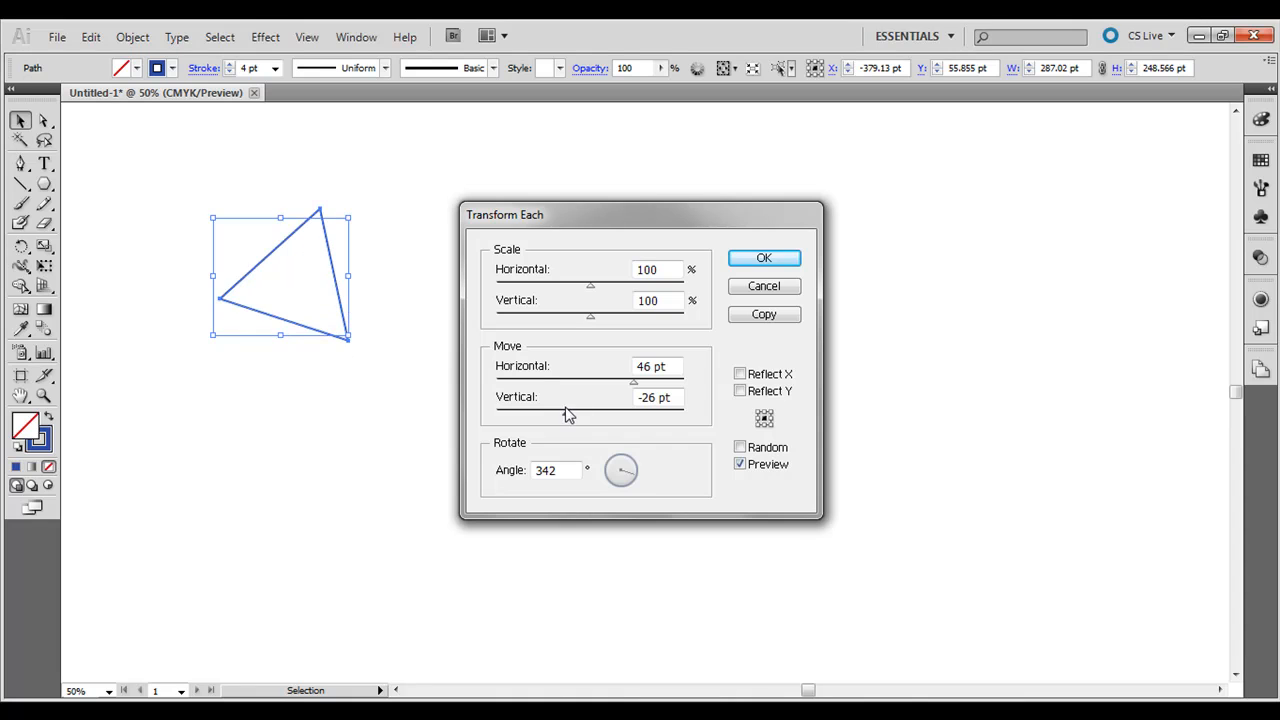
pyautogui.write('-65')
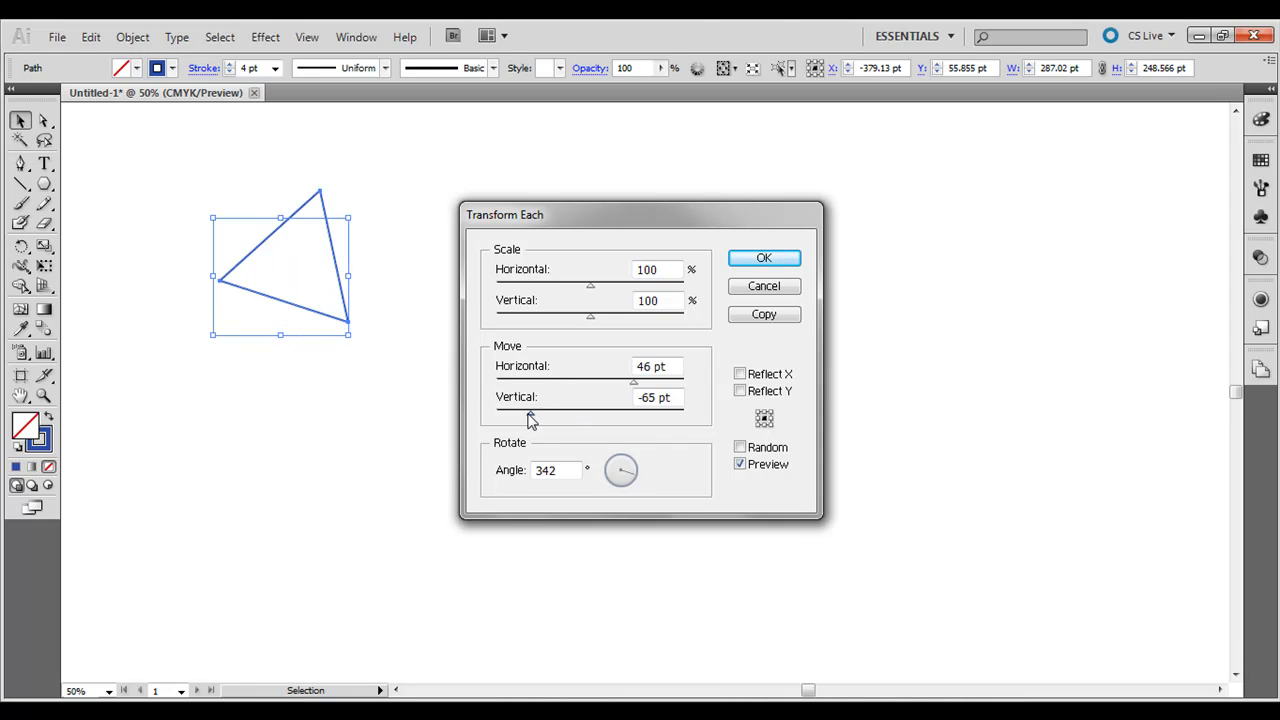
pyautogui.write('56 pt')
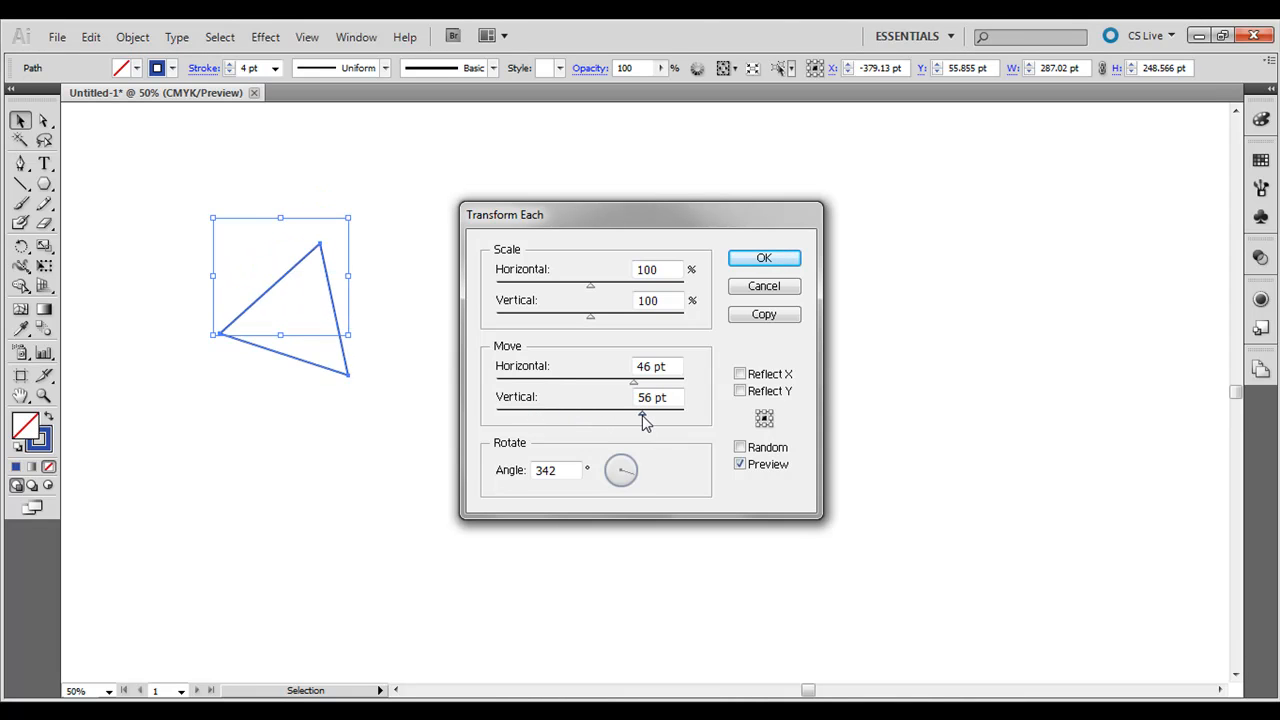
pyautogui.moveTo(633, 410); pyautogui.dragTo(625, 410)
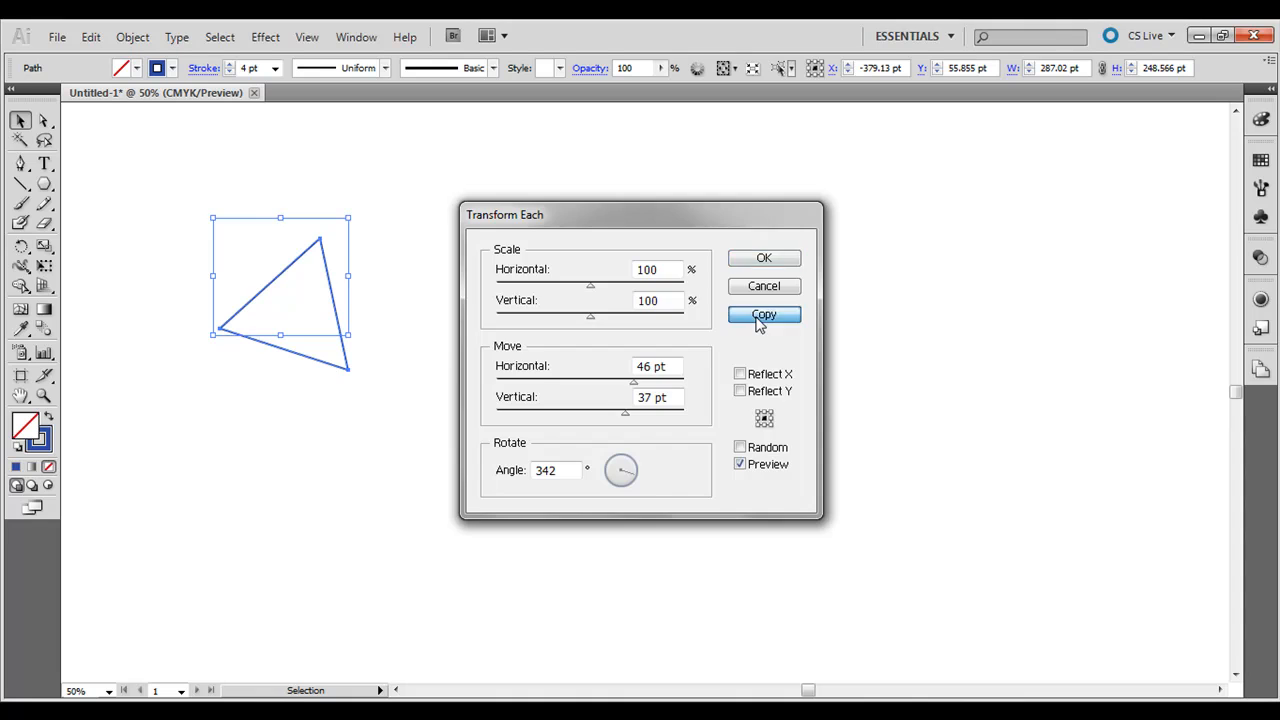
pyautogui.click(763, 314)
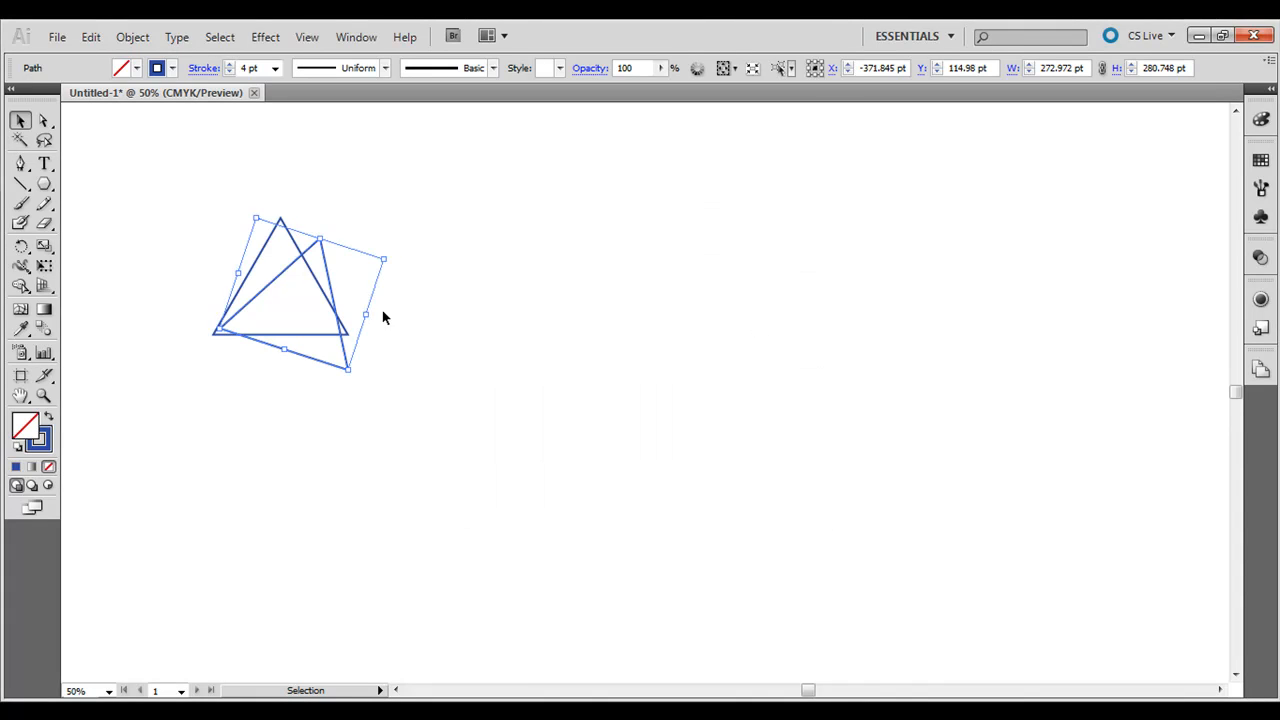
pyautogui.moveTo(697, 300)
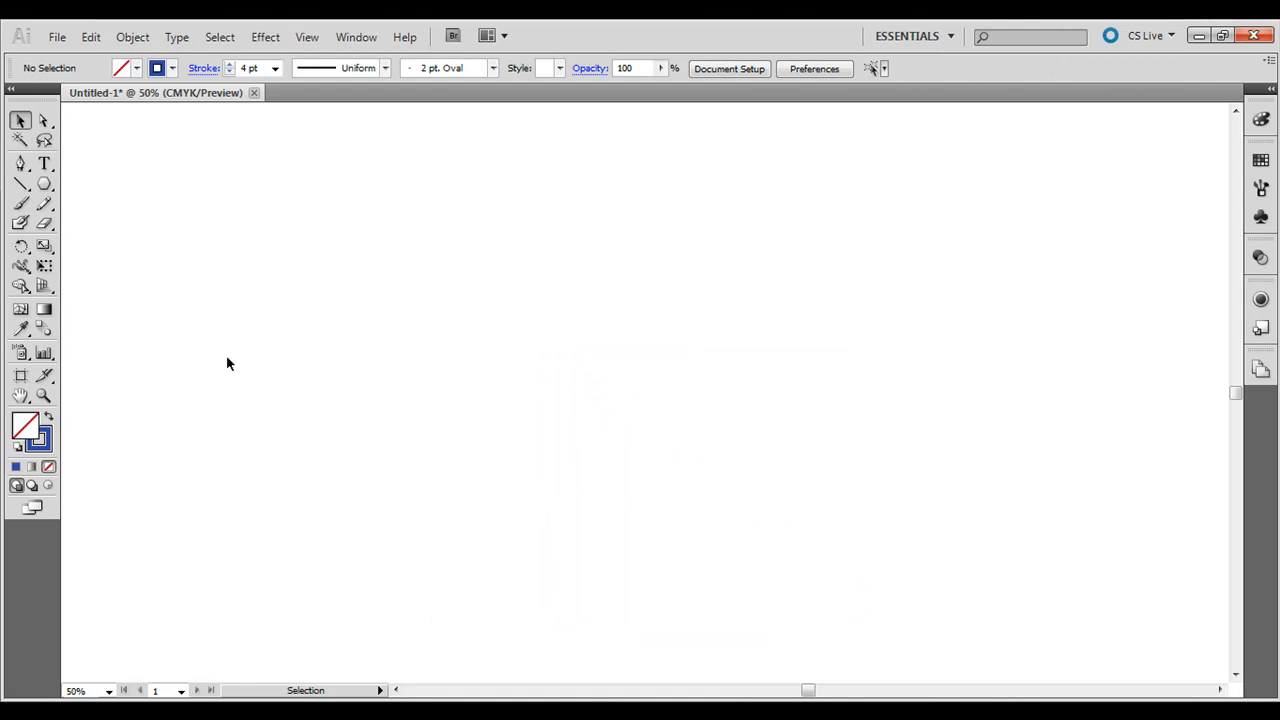
# Choose the Star Tool, draw a five-pointed star, and open the Object menu
pyautogui.click(20, 184)
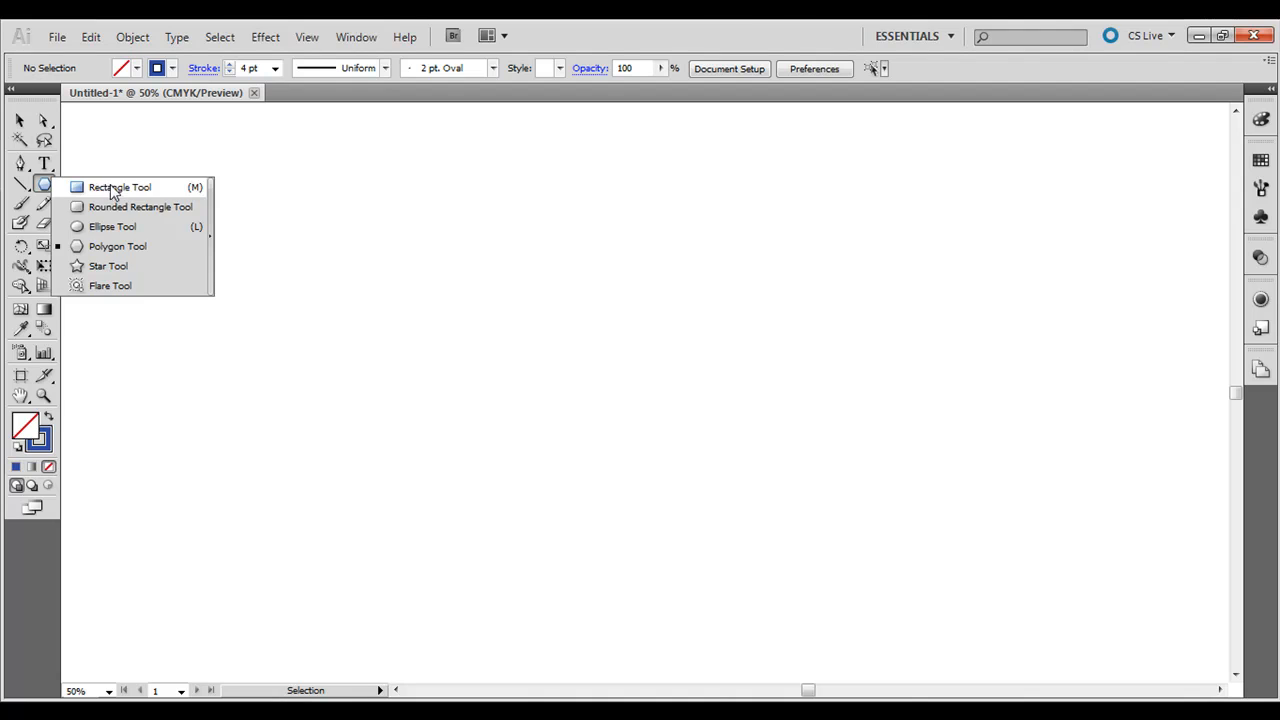
pyautogui.click(108, 266)
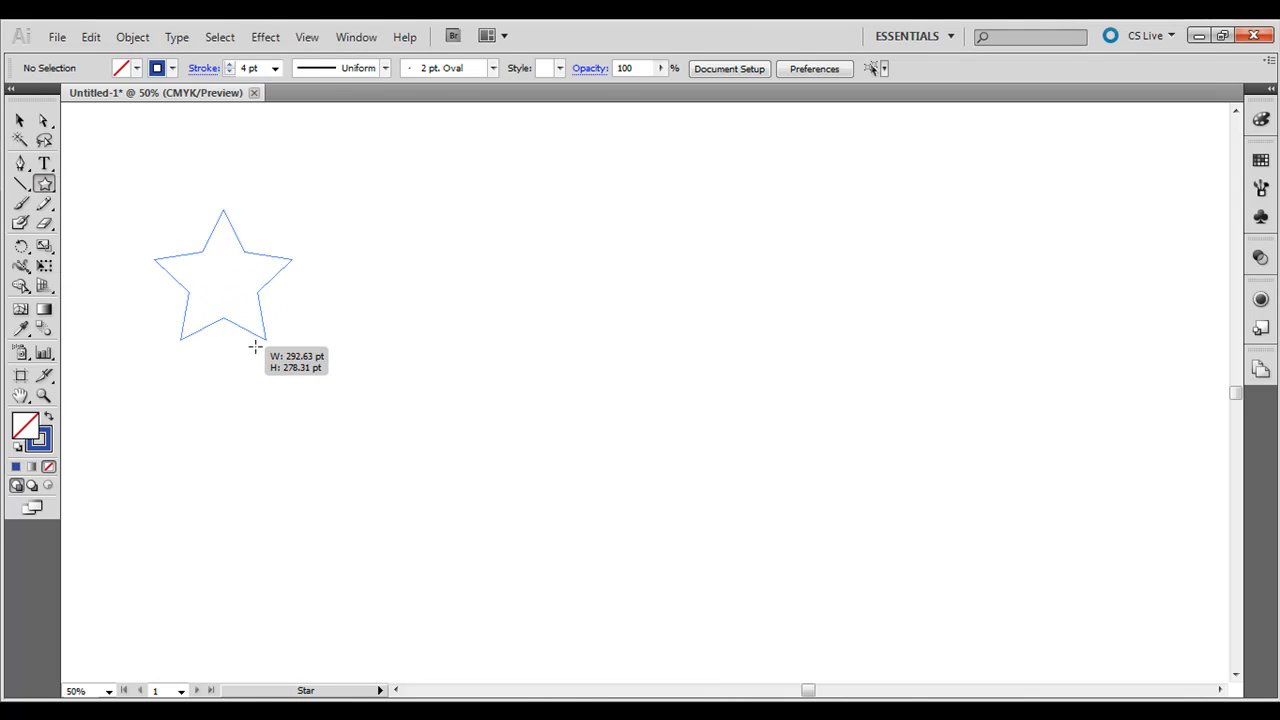
pyautogui.click(132, 37)
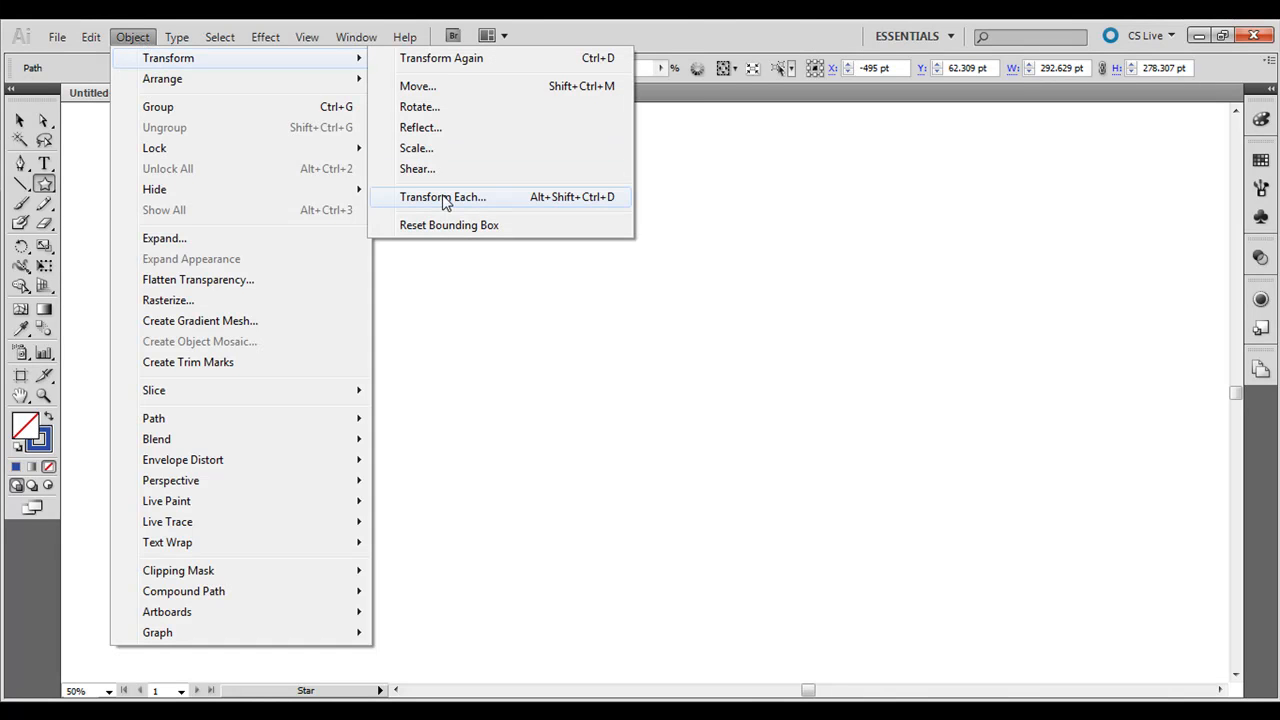
pyautogui.moveTo(441, 57)
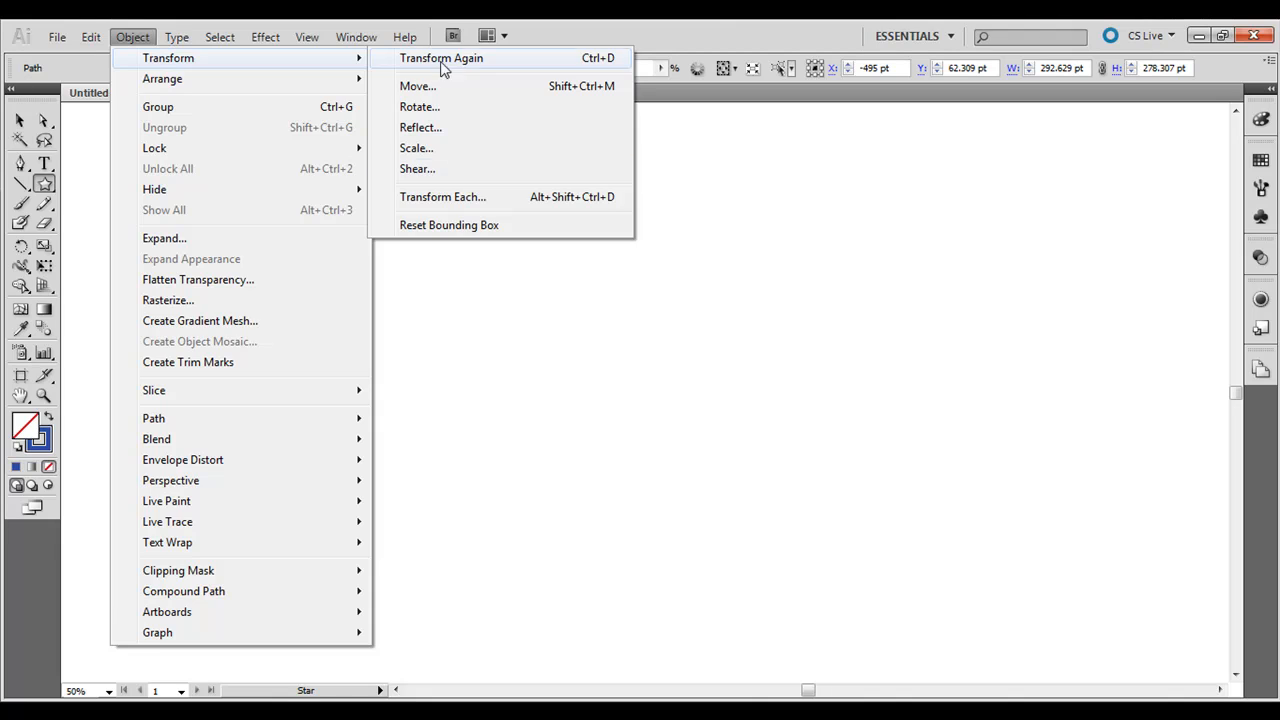
# Copy the star with Transform Each: move 28 pt and 23 pt, angle 60°
pyautogui.click(442, 196)
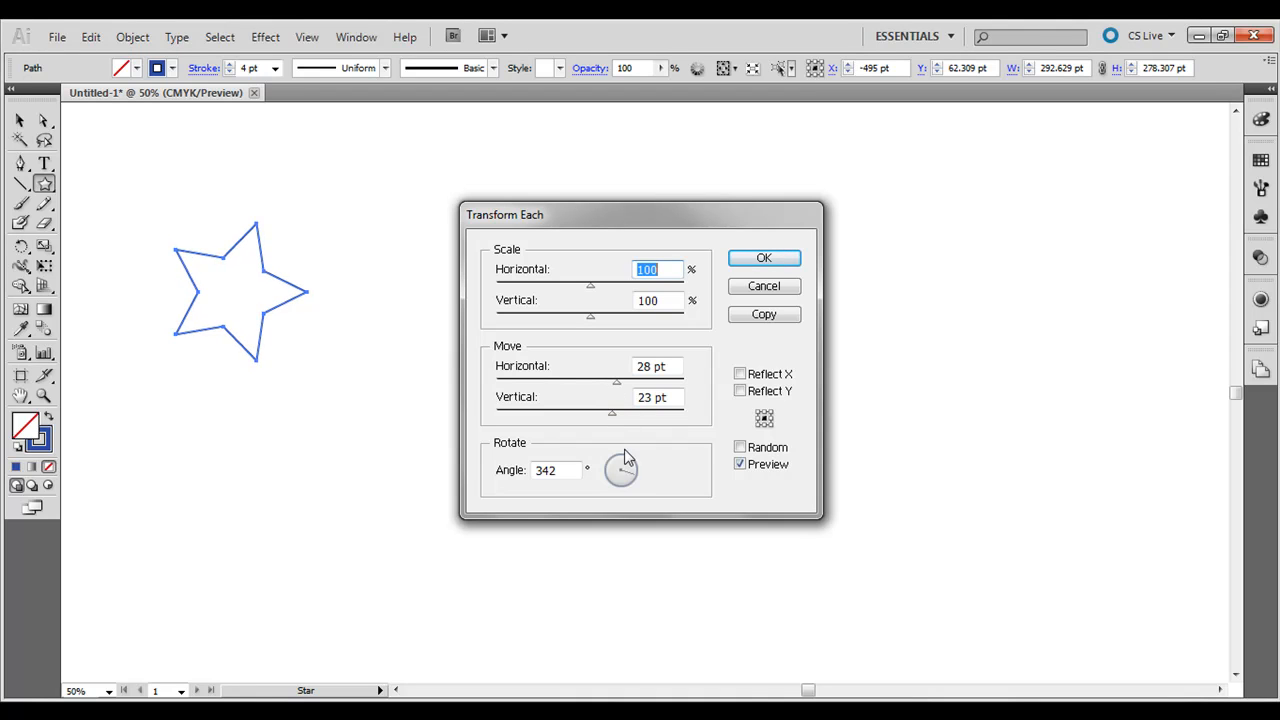
pyautogui.moveTo(623, 463); pyautogui.dragTo(628, 490)
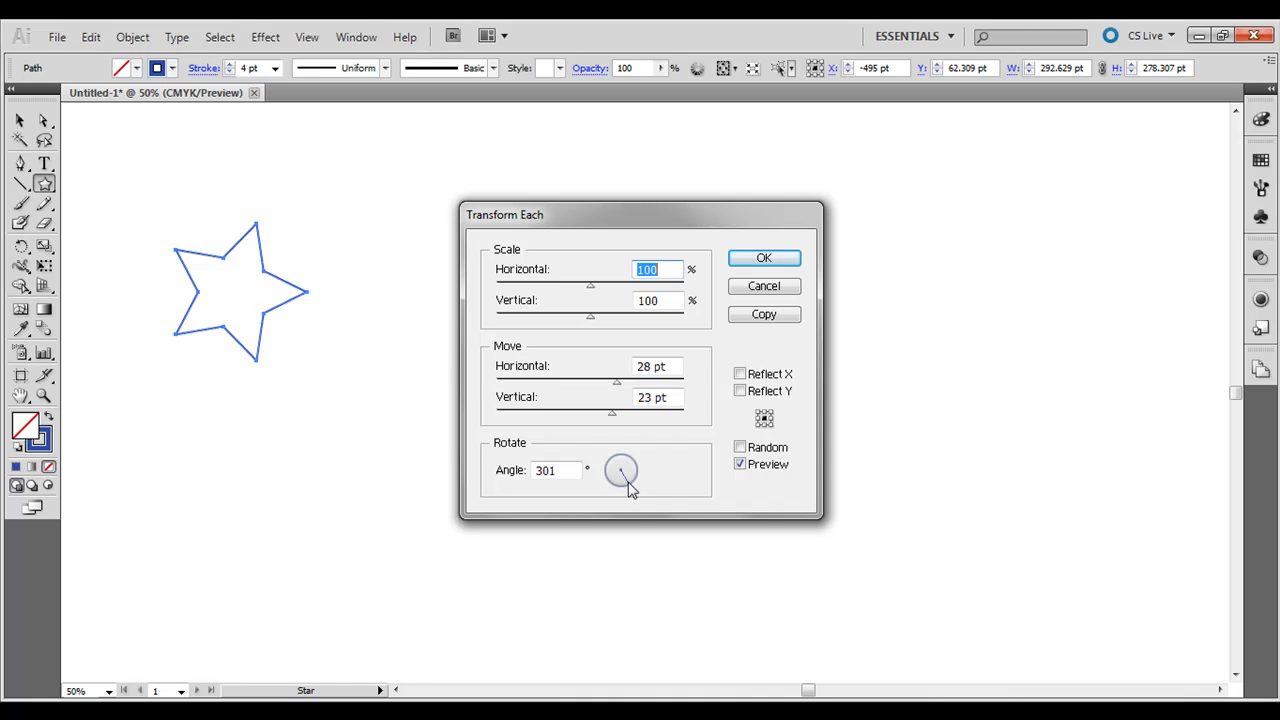
pyautogui.moveTo(625, 485); pyautogui.dragTo(630, 472)
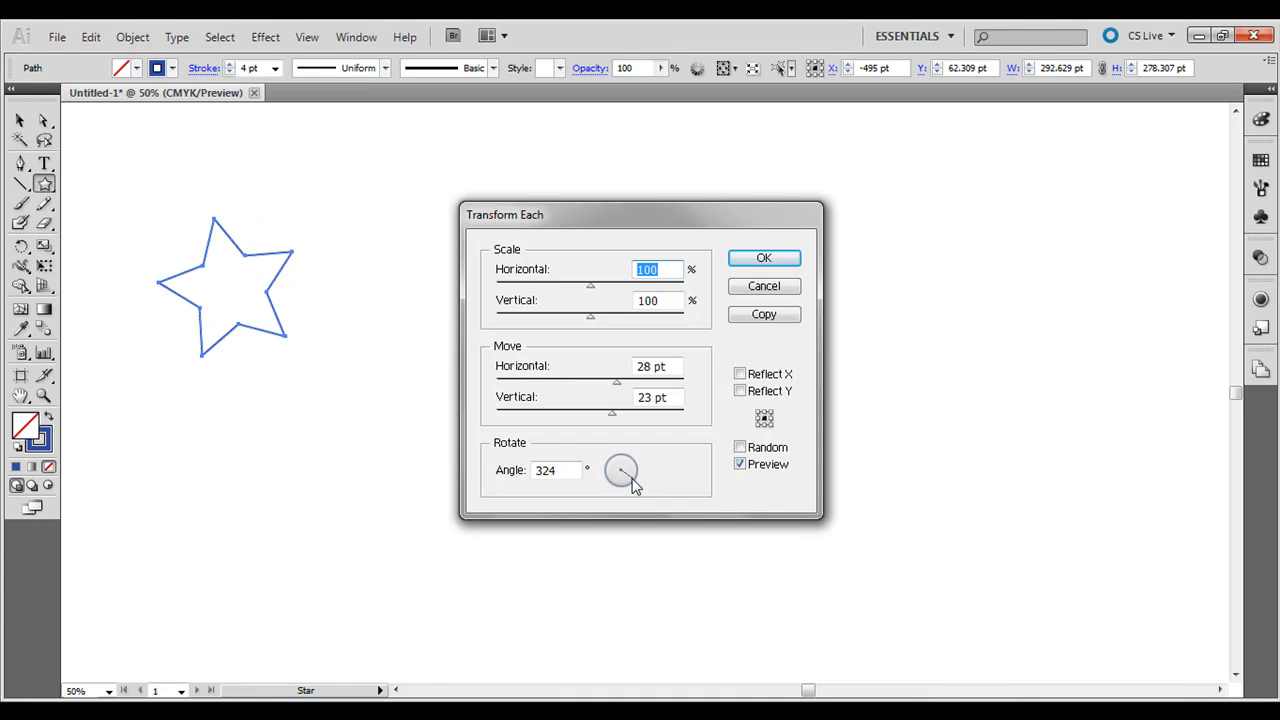
pyautogui.moveTo(620, 470); pyautogui.dragTo(628, 462)
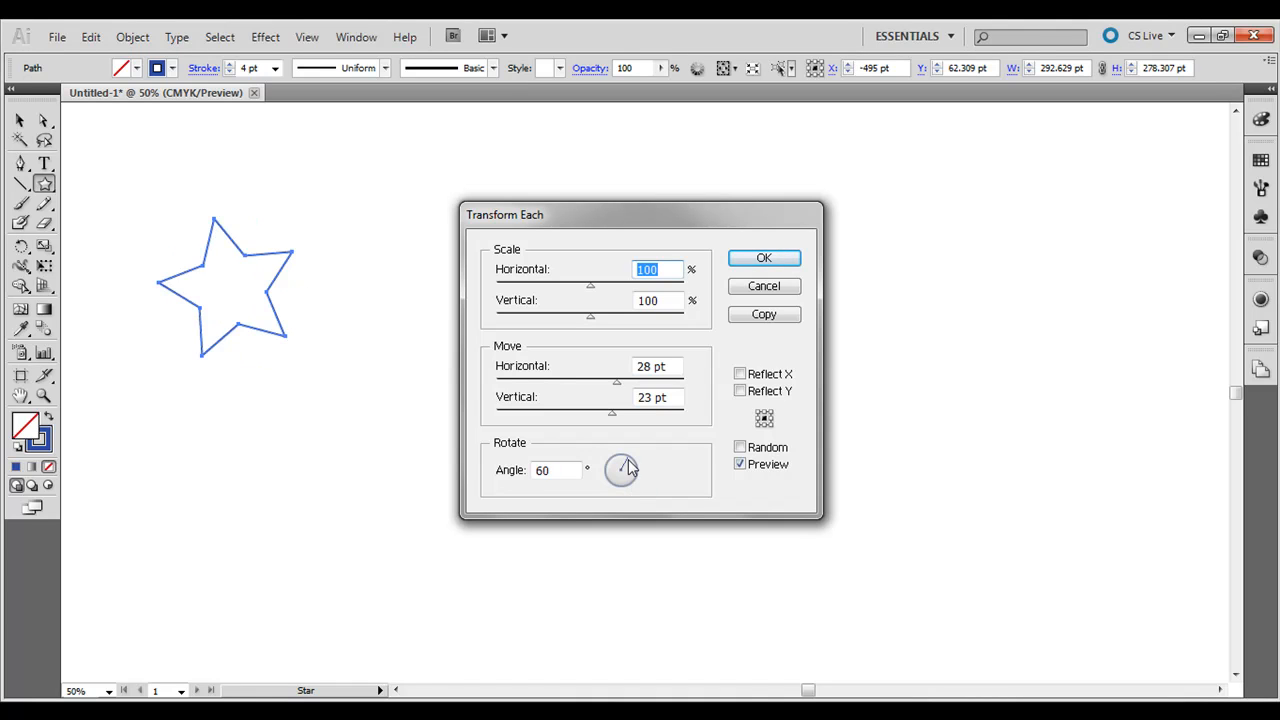
pyautogui.click(740, 464)
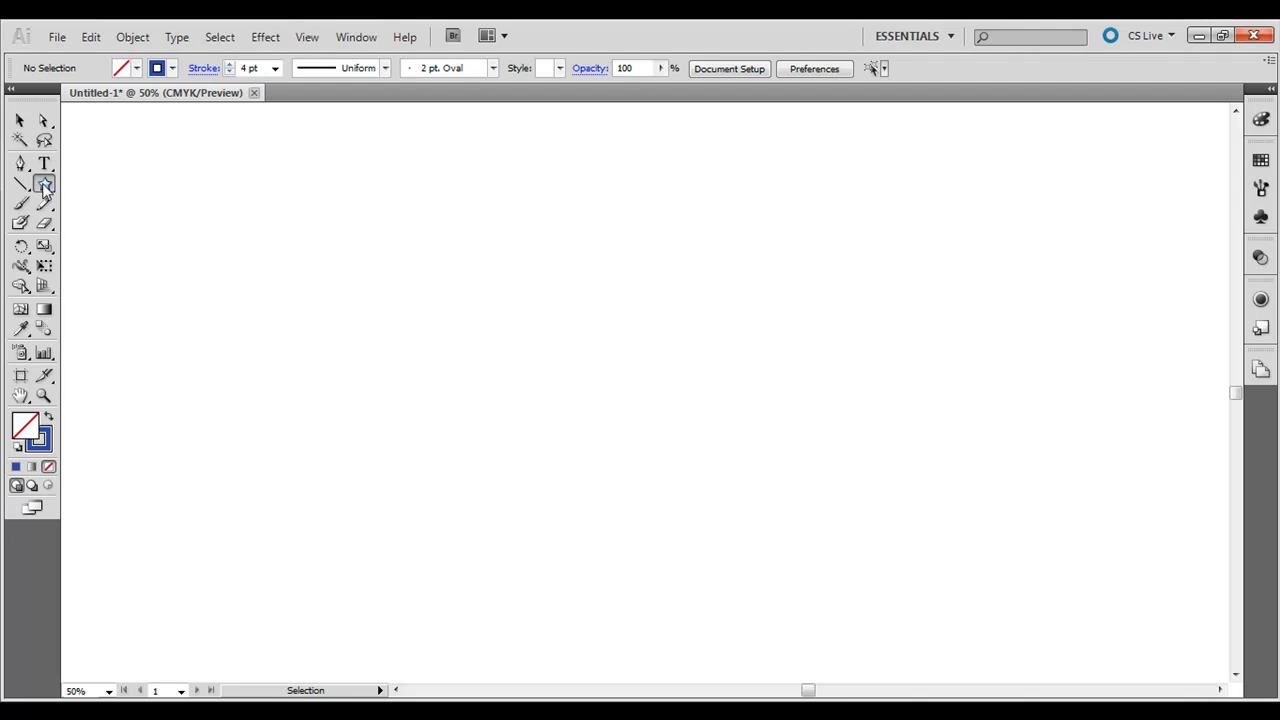
# Draw a four-pointed star and copy it with the same 60° Transform Each settings
pyautogui.click(44, 184)
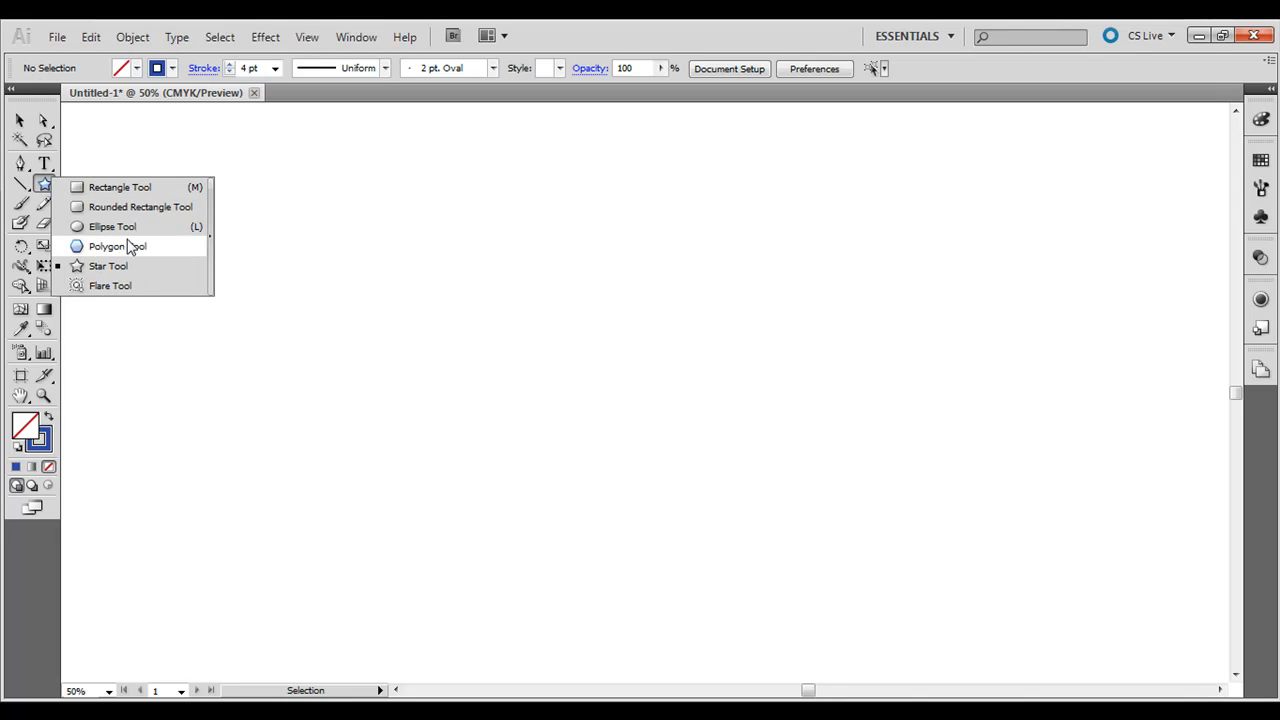
pyautogui.moveTo(140, 206)
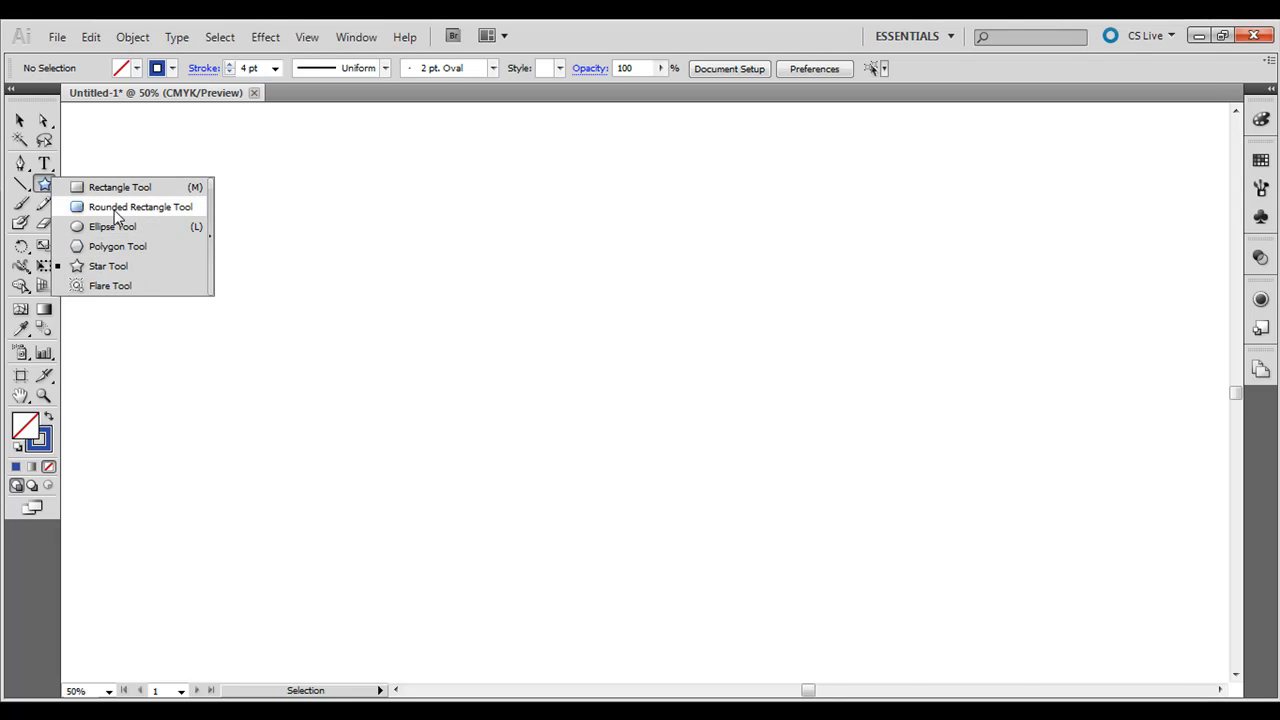
pyautogui.moveTo(108, 266)
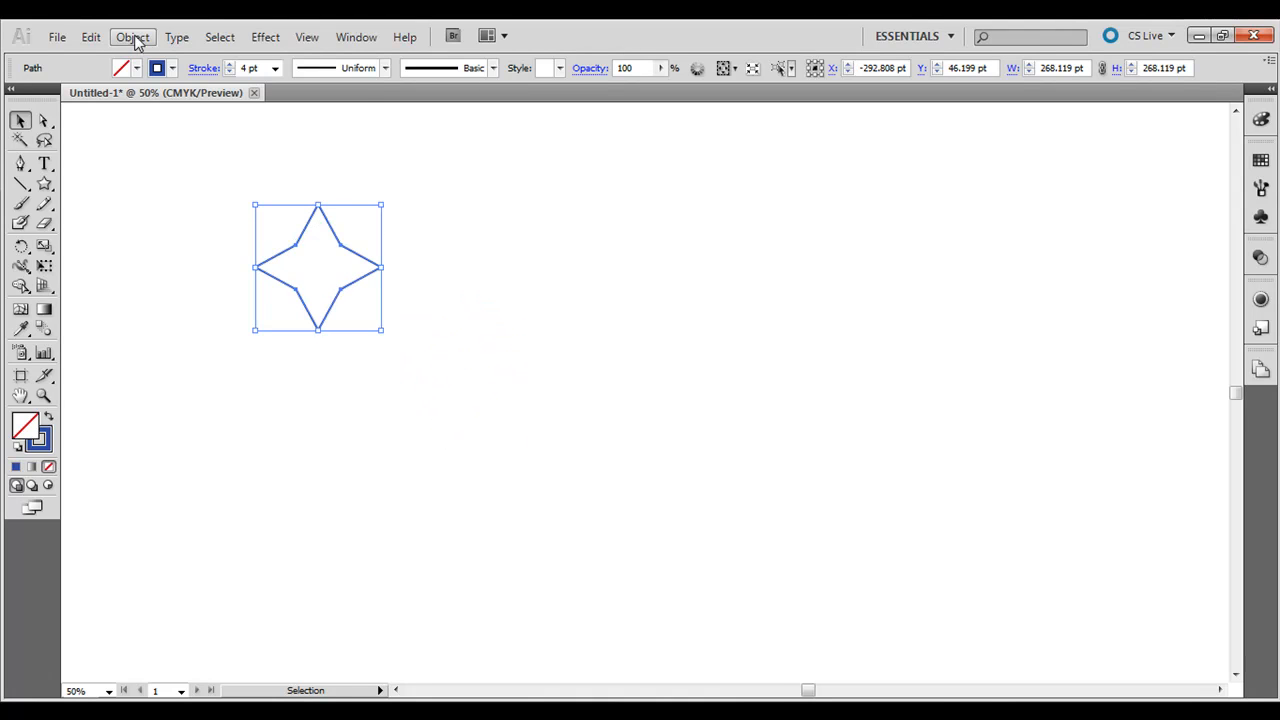
pyautogui.click(132, 37)
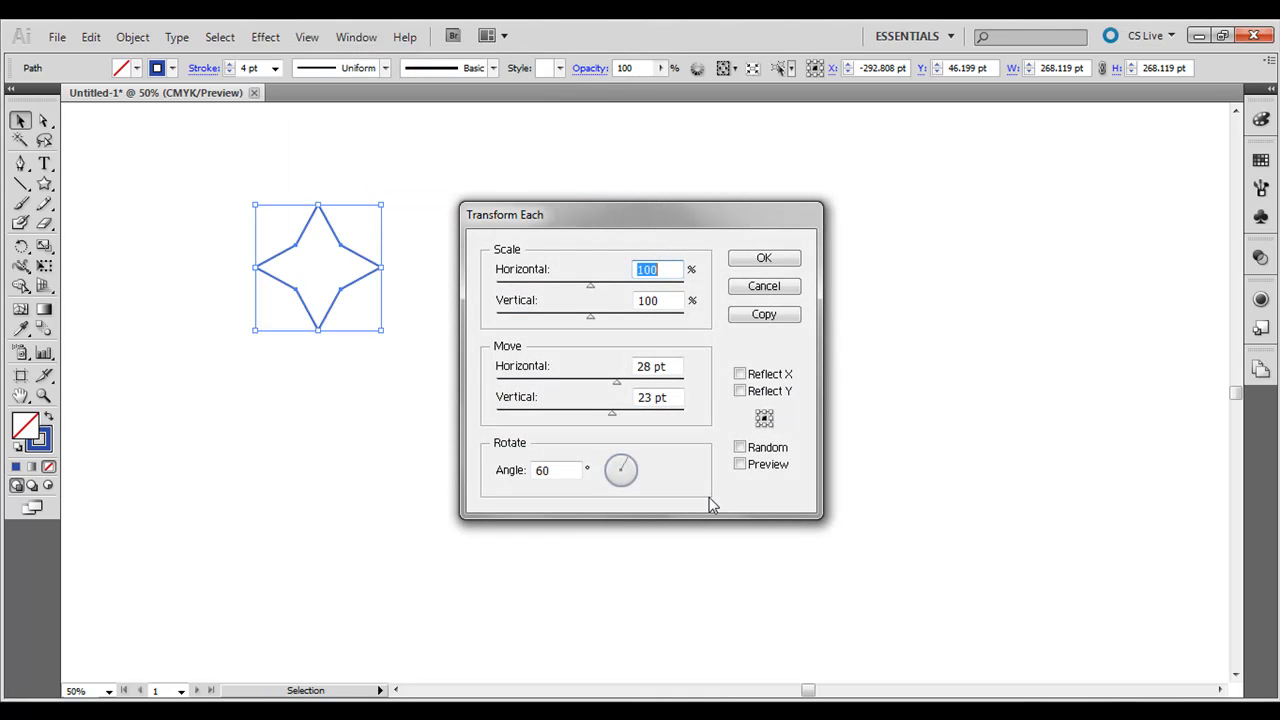
pyautogui.click(763, 257)
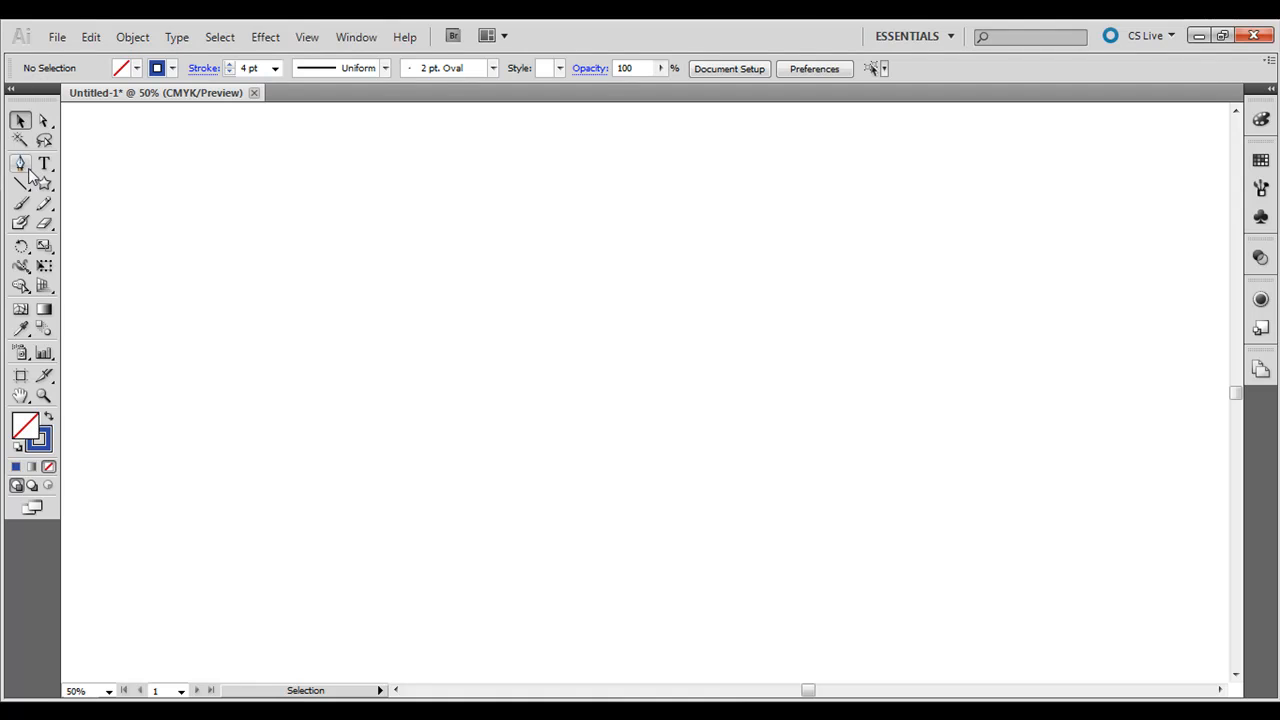
# Pen-draw a closed tall shape with four inward-curving sides, then select it
pyautogui.click(20, 164)
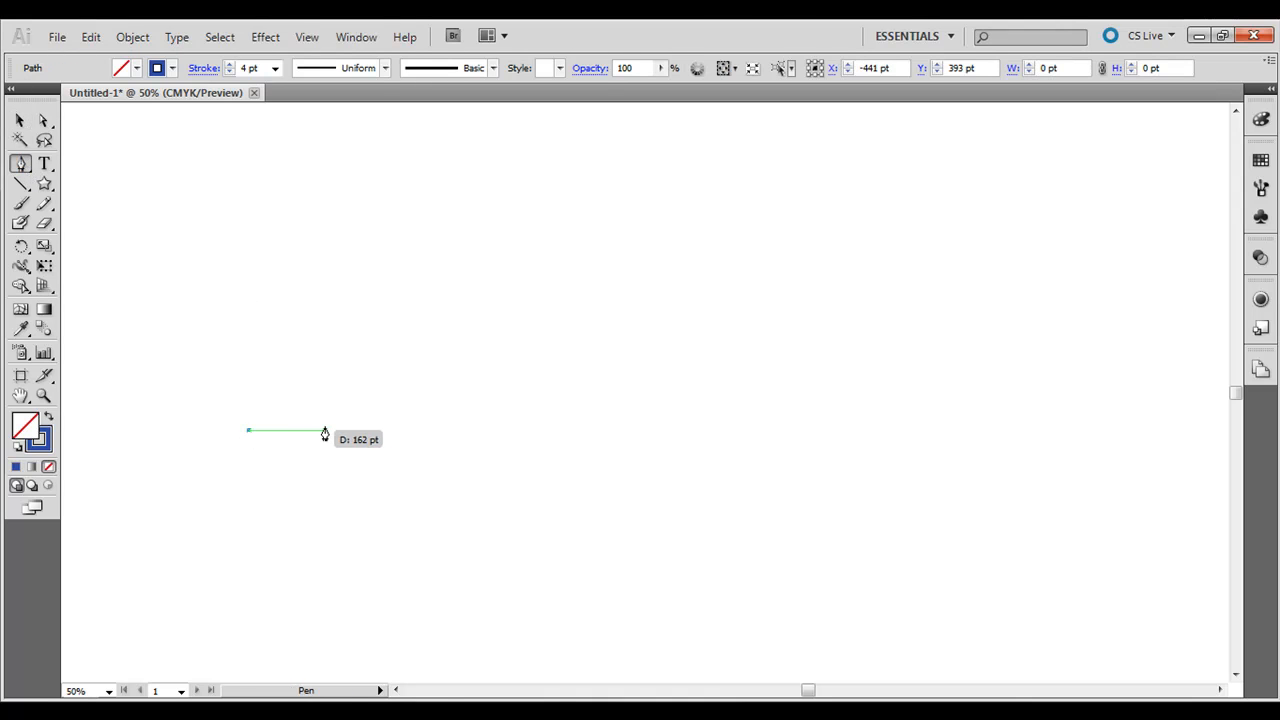
pyautogui.moveTo(325, 432); pyautogui.dragTo(330, 460)
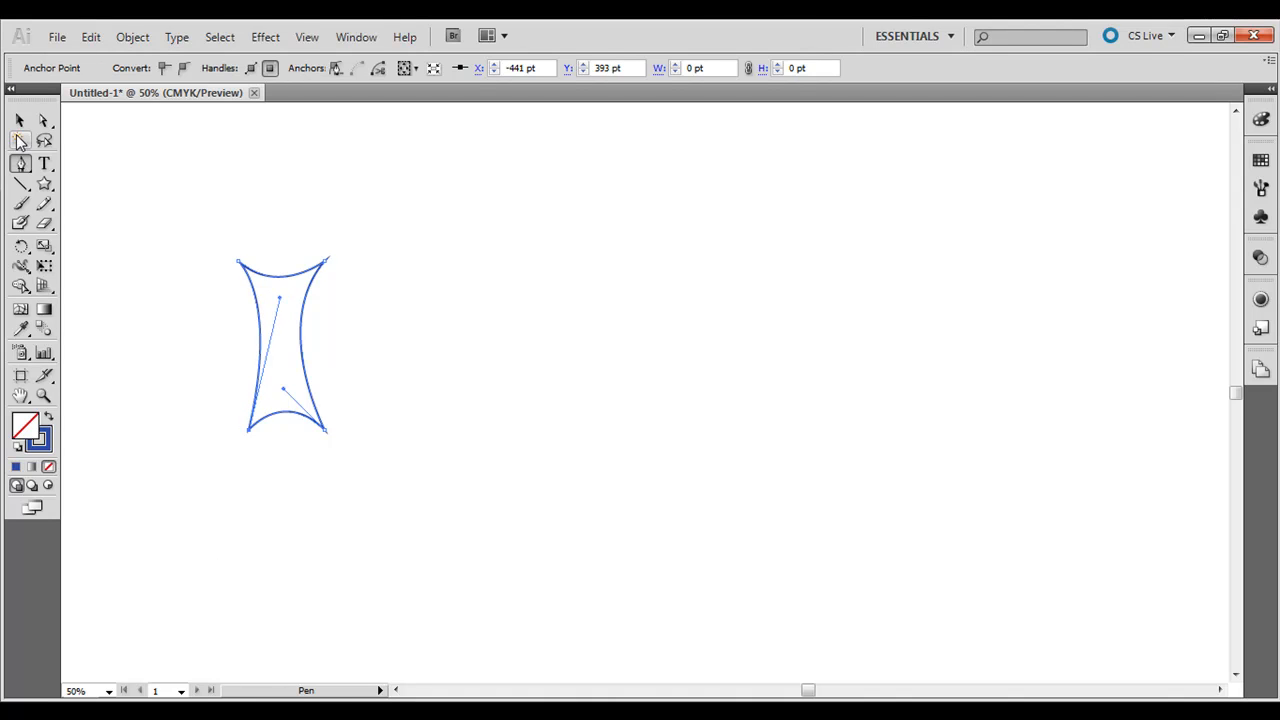
pyautogui.click(18, 120)
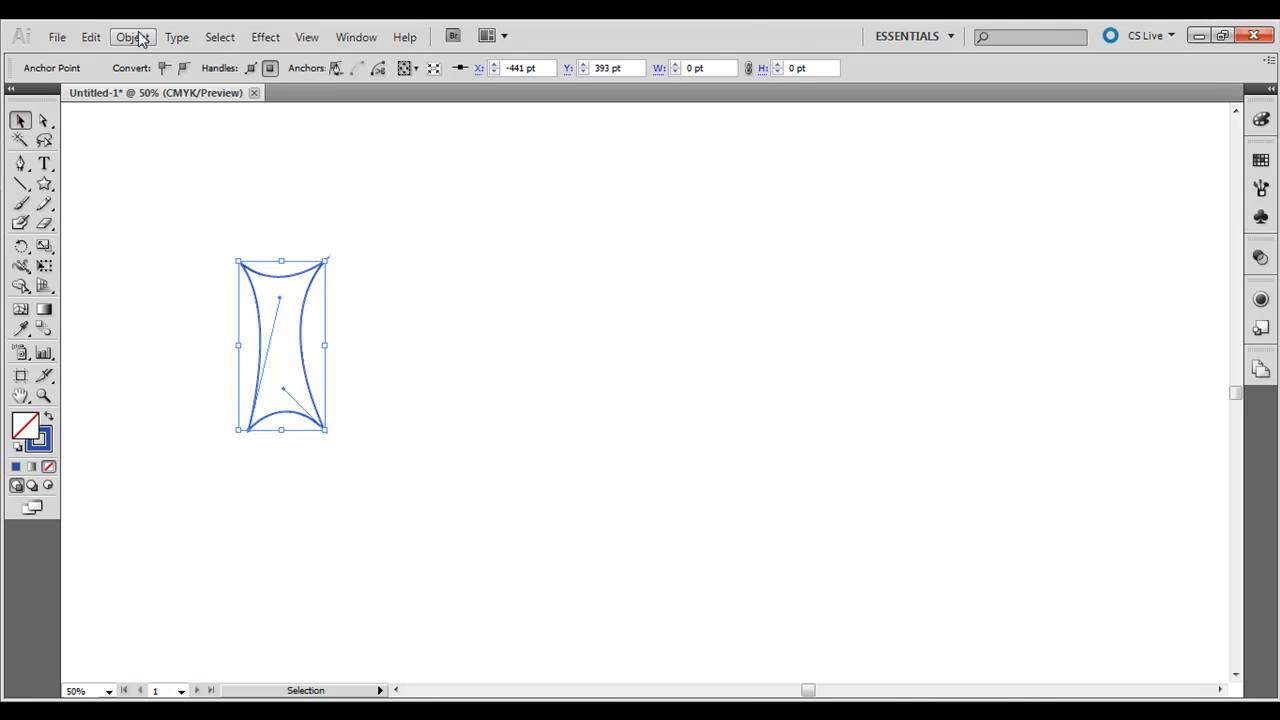
# Copy the custom shape via Transform Each with Preview on: move 38/27 pt, angle 337°
pyautogui.click(132, 37)
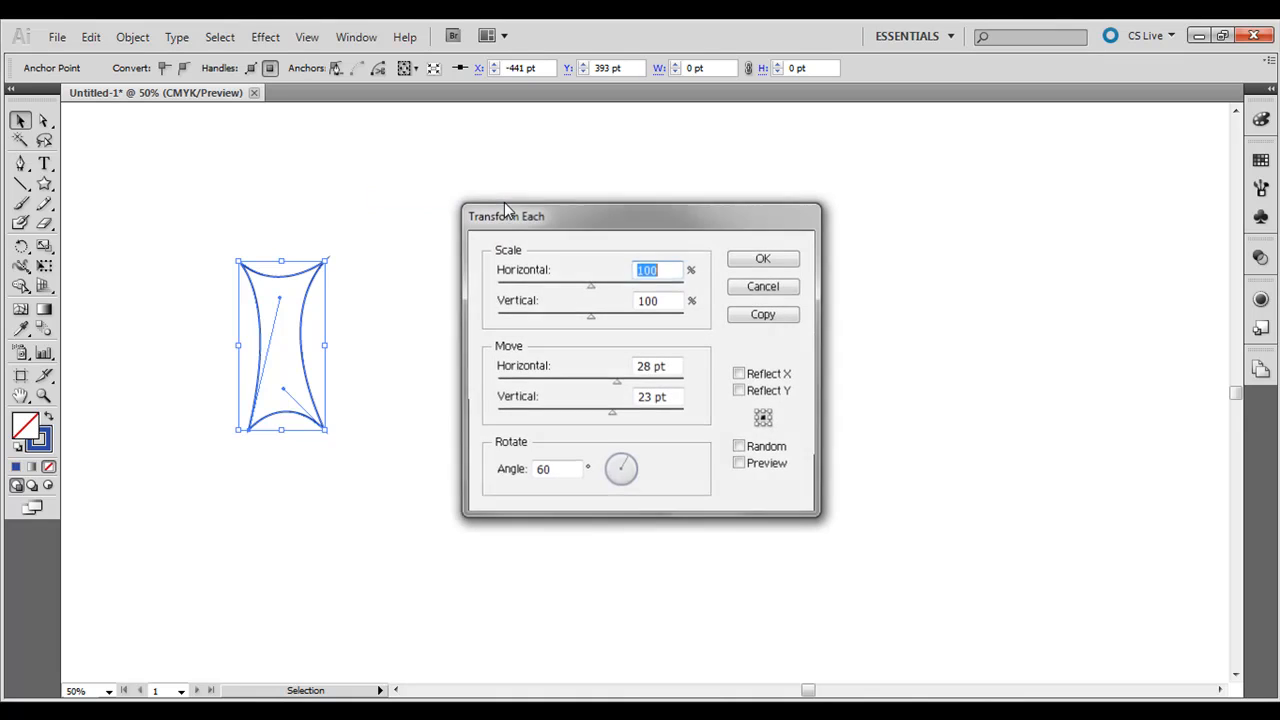
pyautogui.click(740, 463)
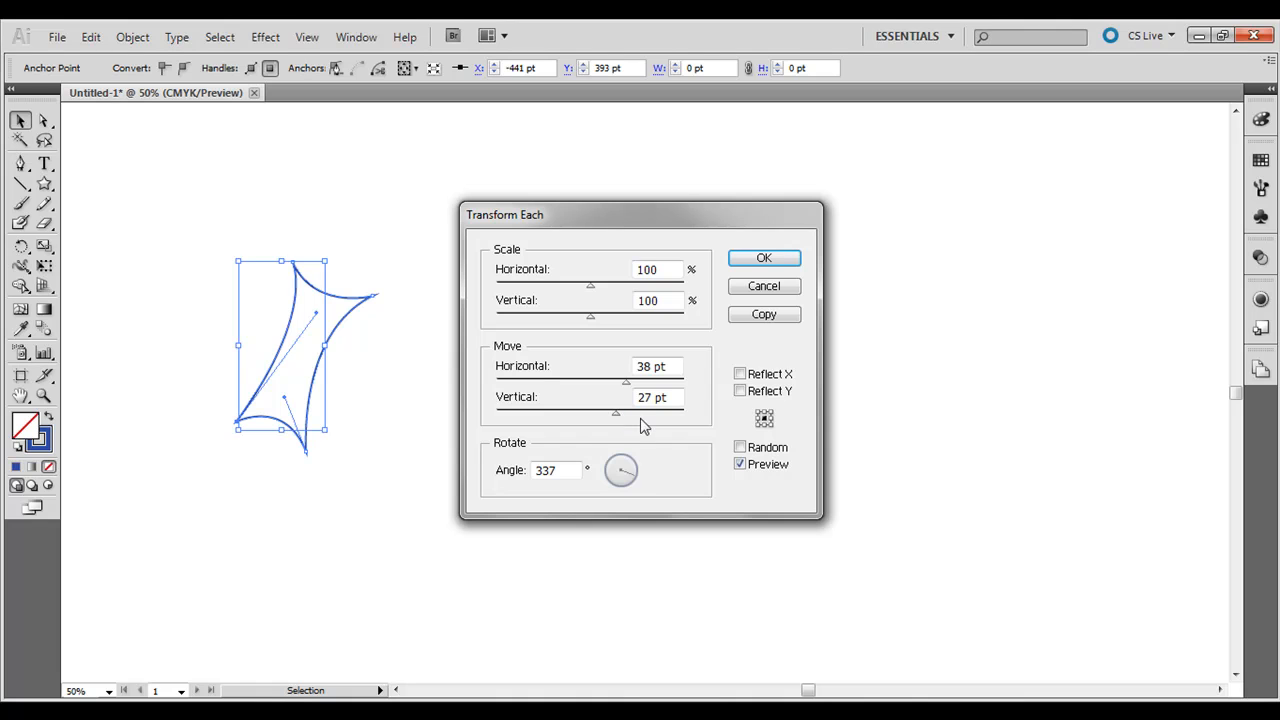
pyautogui.click(763, 258)
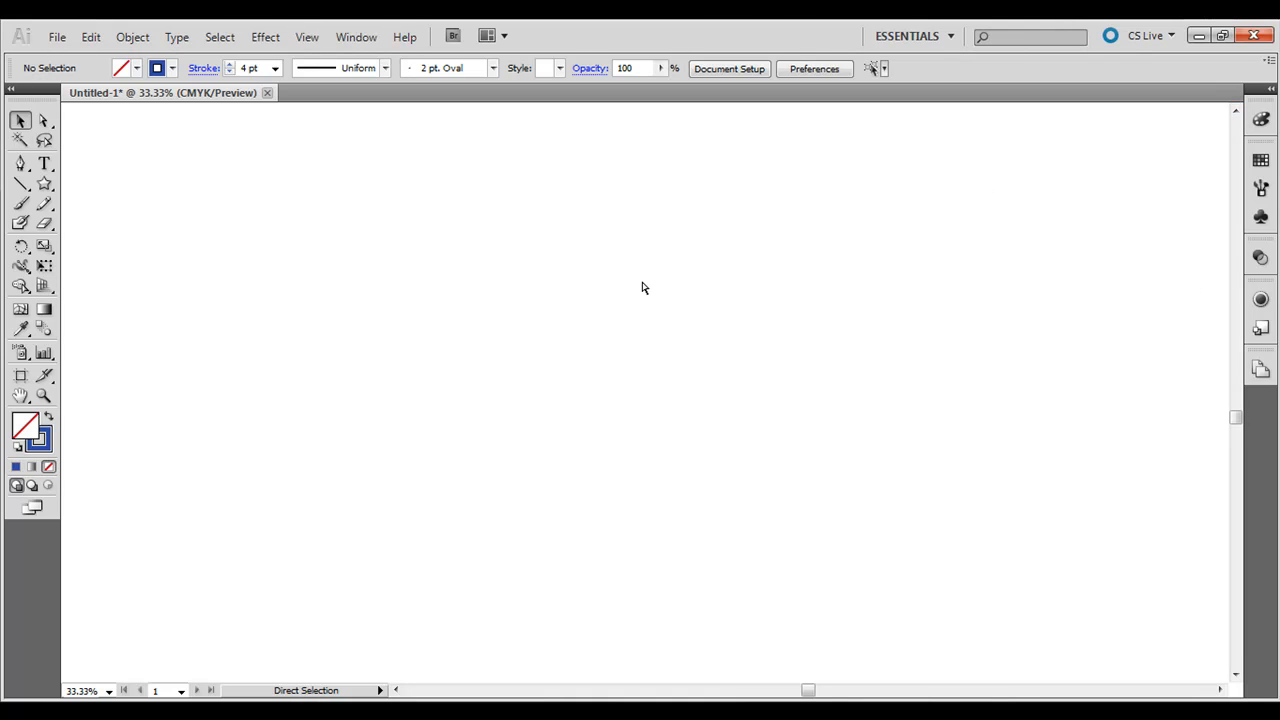
pyautogui.click(21, 120)
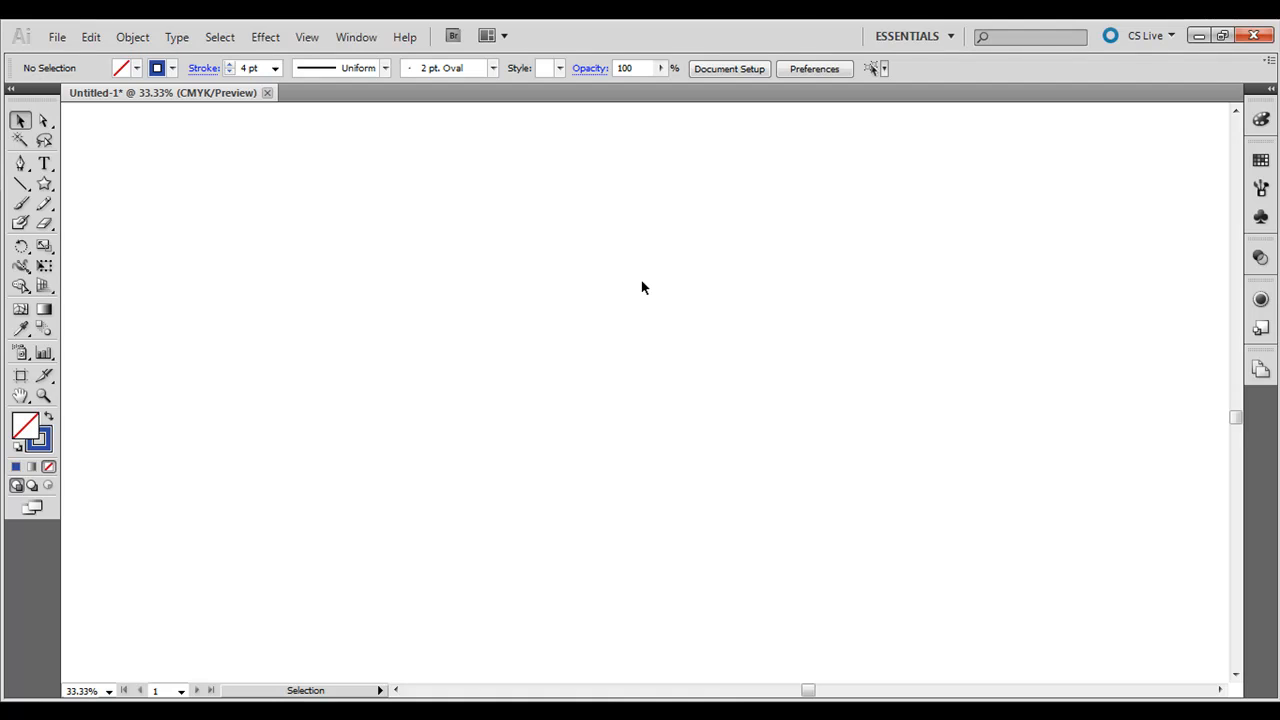